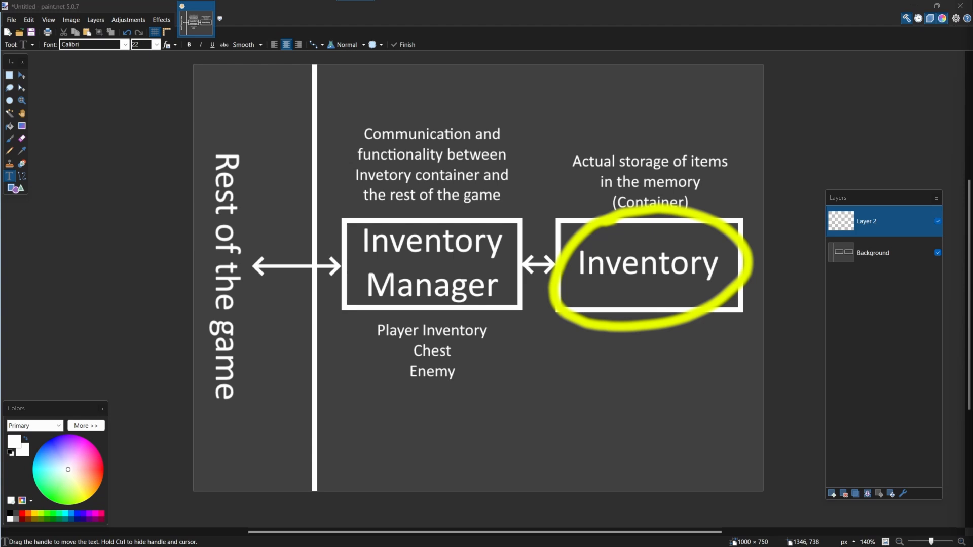
# - Create a PlayerInventory Node root with an Inventory child, saved as Scenes/player_inventory.tscn
pyautogui.moveTo(649, 266); pyautogui.dragTo(432, 264)
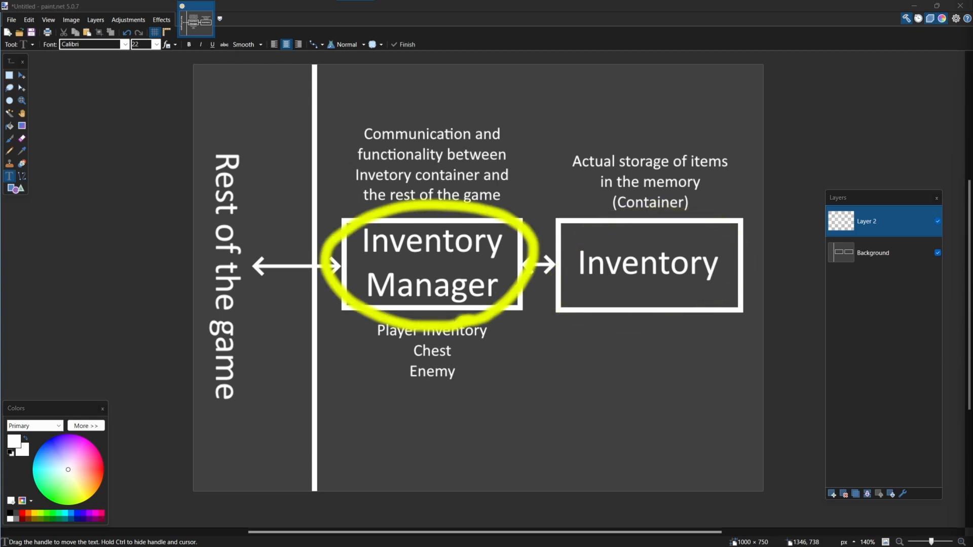
pyautogui.moveTo(428, 398); pyautogui.dragTo(260, 371)
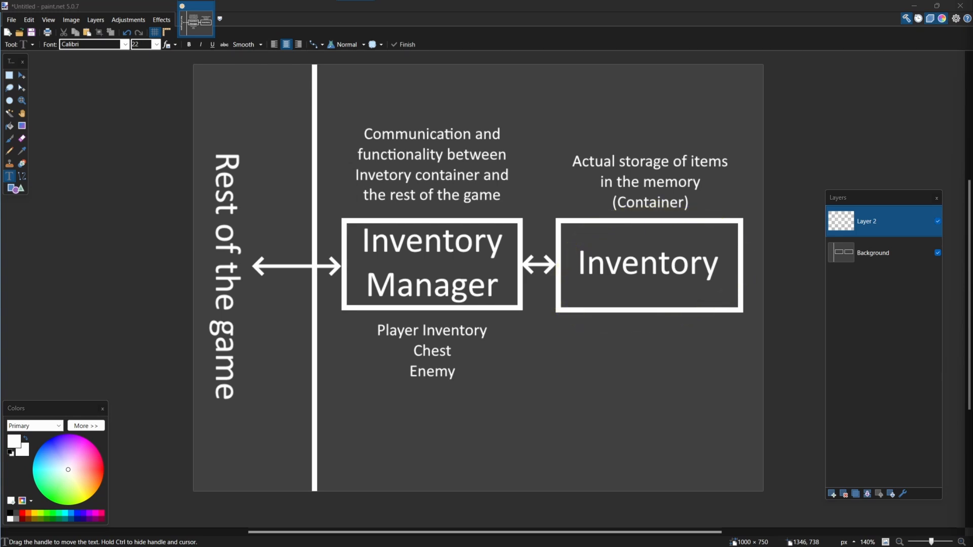
pyautogui.moveTo(347, 223); pyautogui.dragTo(521, 304)
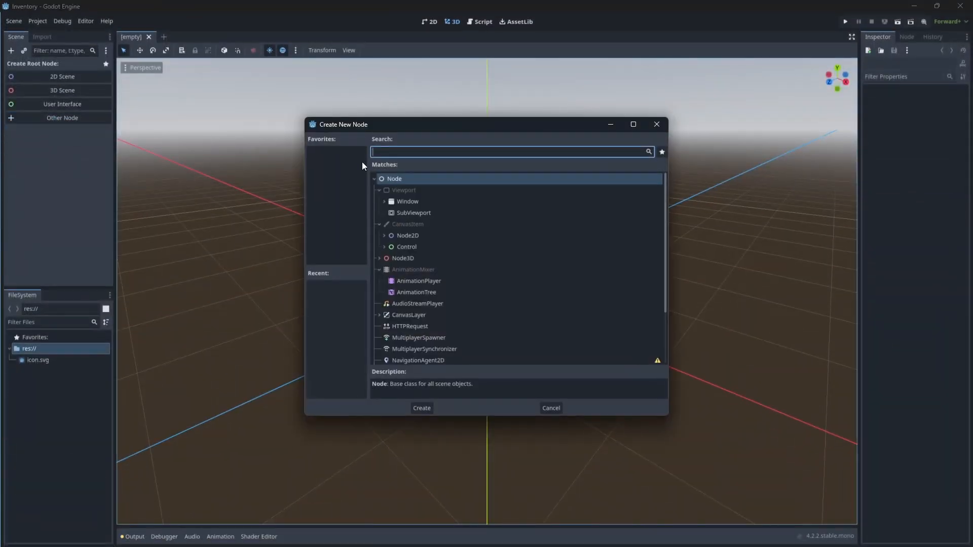
pyautogui.click(421, 408)
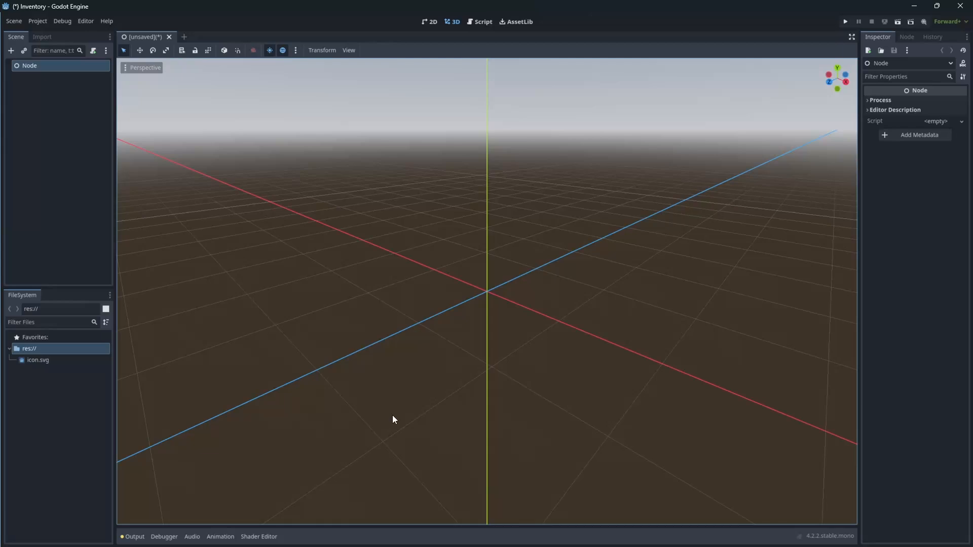
pyautogui.write('PlayerInventory')
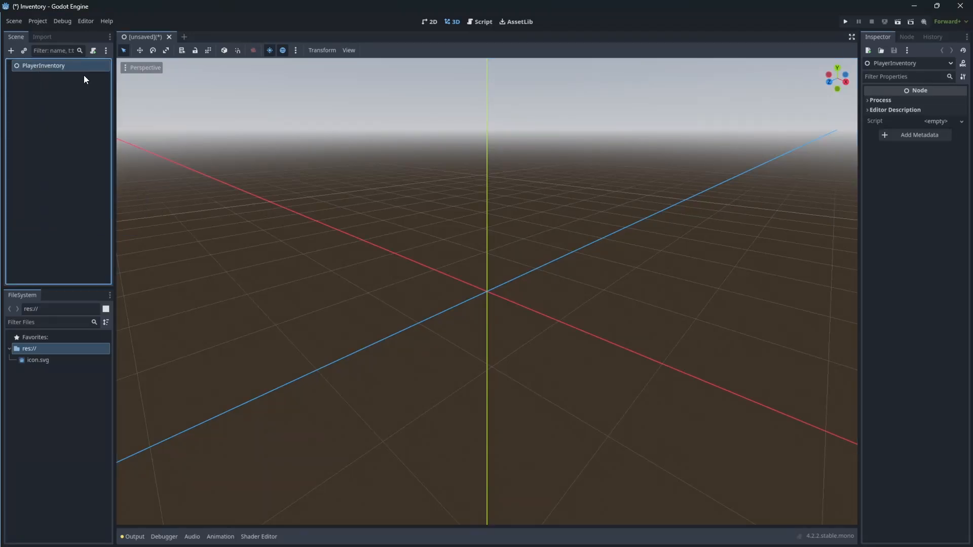
pyautogui.click(11, 50)
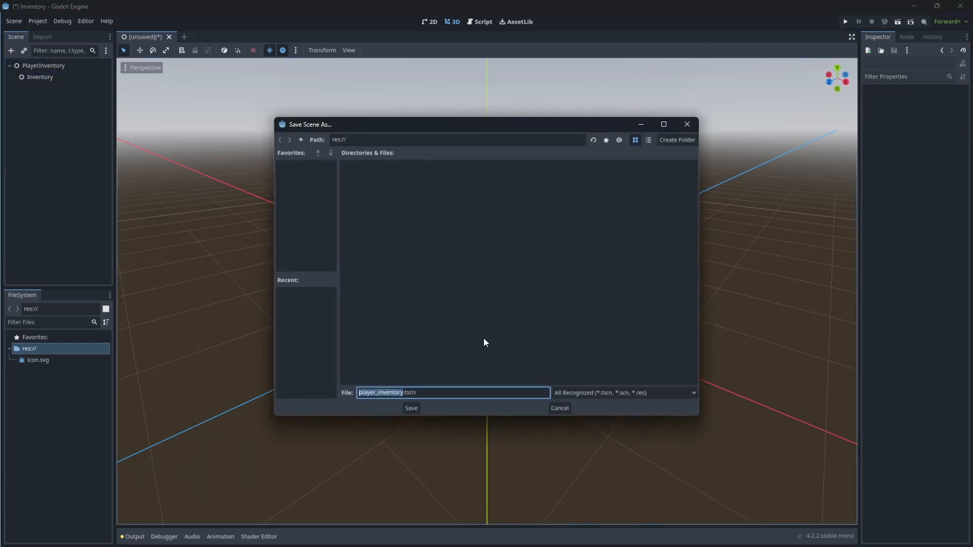
pyautogui.click(410, 407)
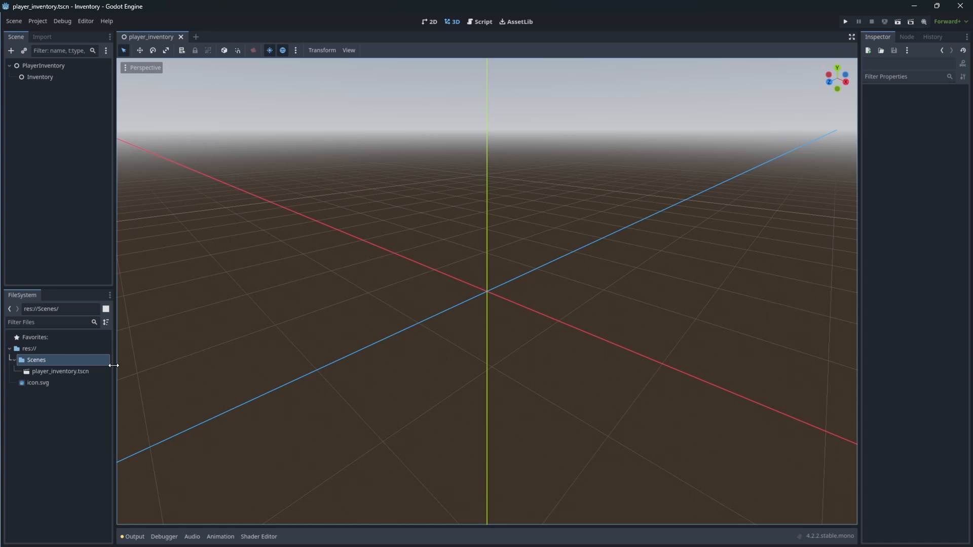
# - Attach C# script Inventory.cs to the Inventory node and PlayerInventory.cs to the root
pyautogui.click(40, 77)
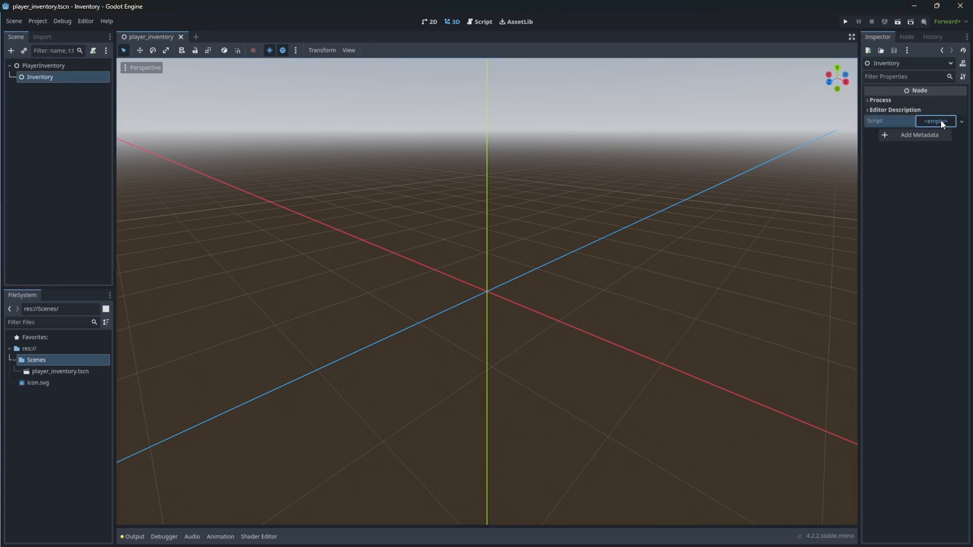
pyautogui.click(935, 121)
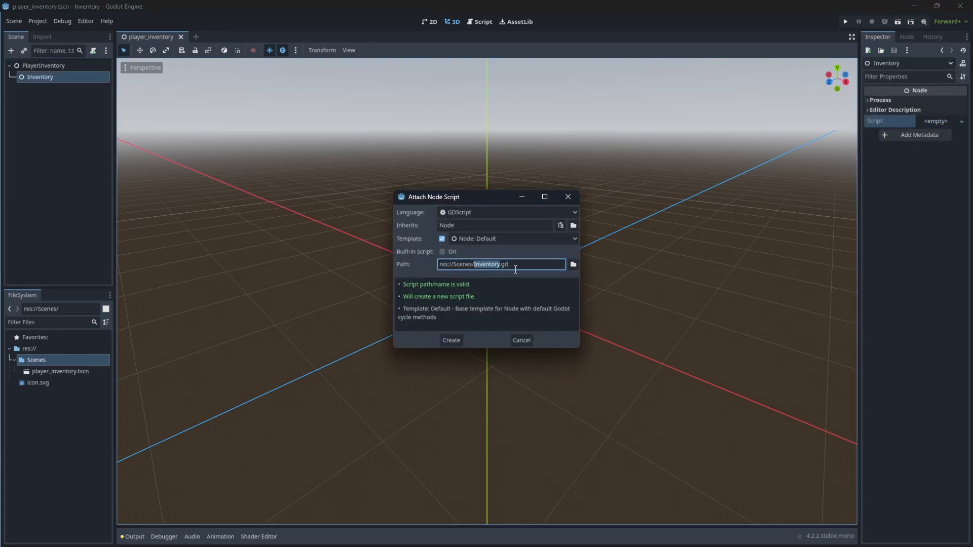
pyautogui.click(507, 212)
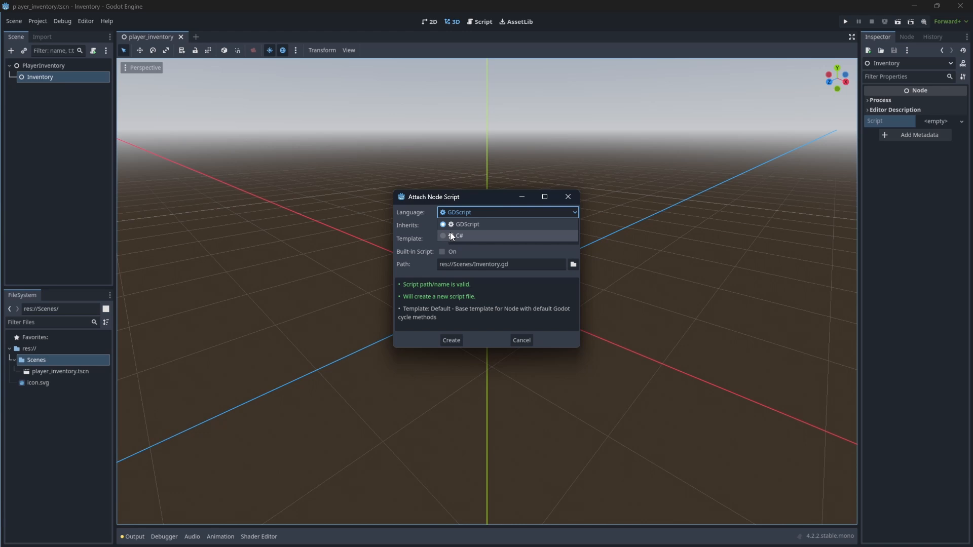
pyautogui.click(456, 236)
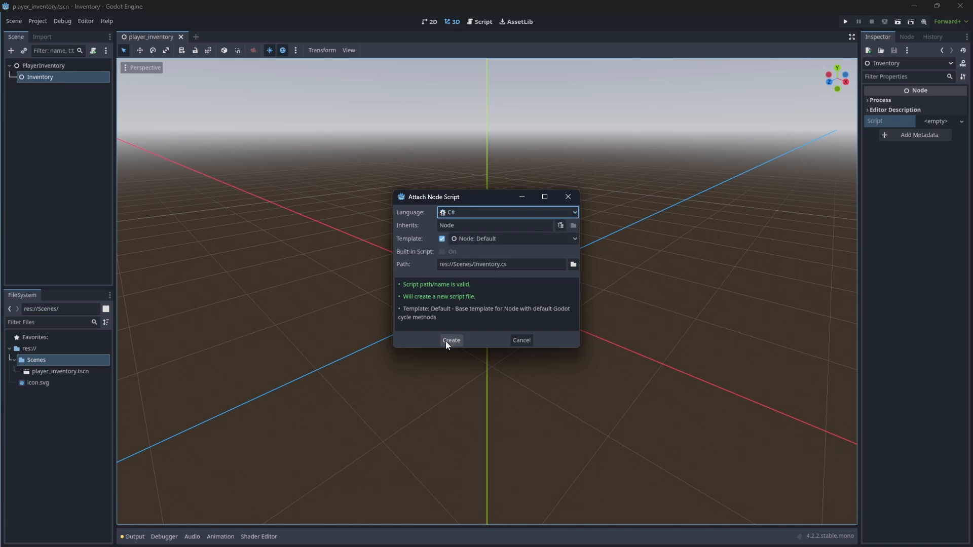
pyautogui.click(451, 340)
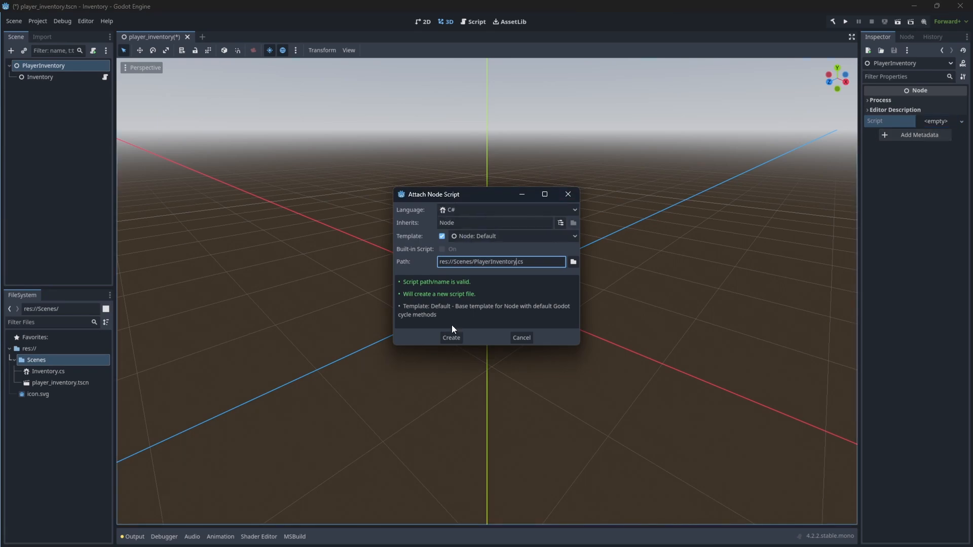
pyautogui.click(451, 338)
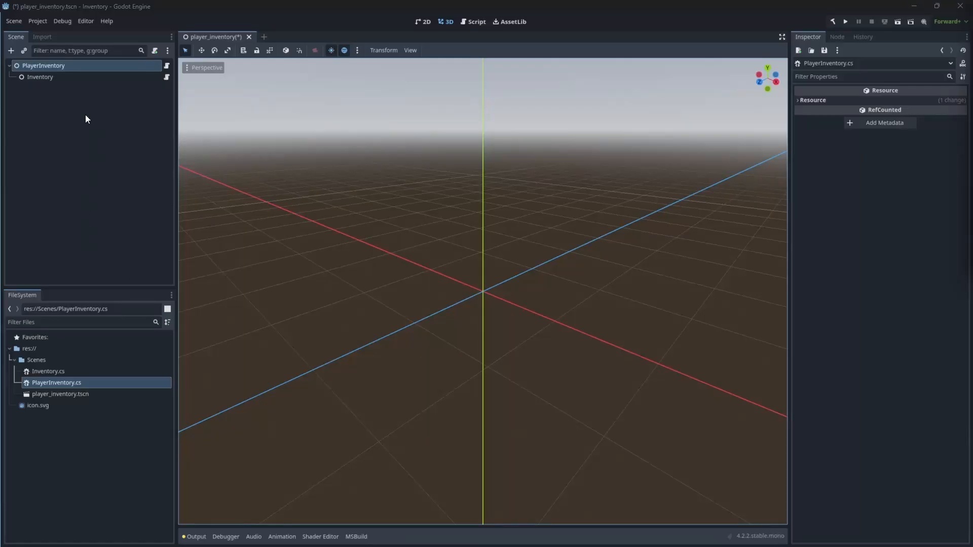
pyautogui.click(39, 76)
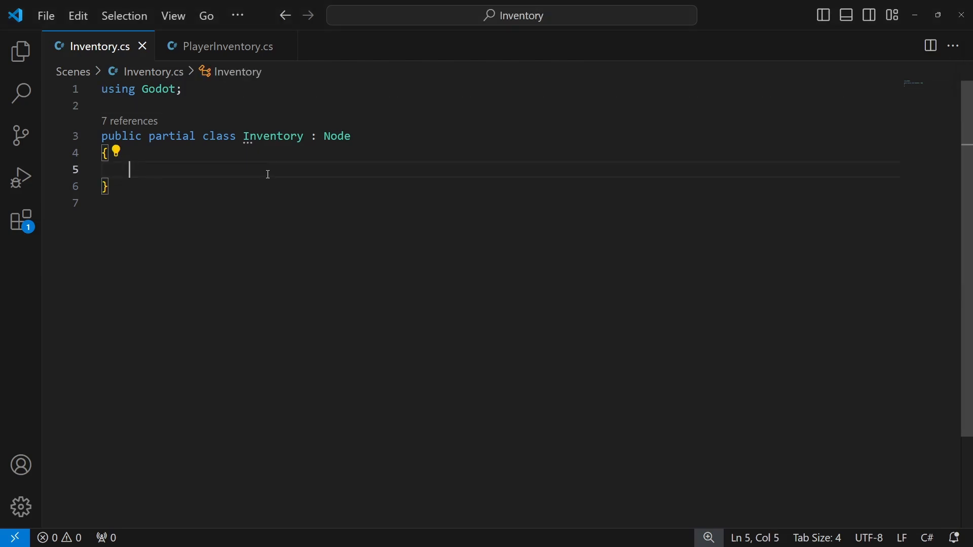
# - Add a List<int> inventory field and a public Init method to Inventory.cs
pyautogui.write('List<')
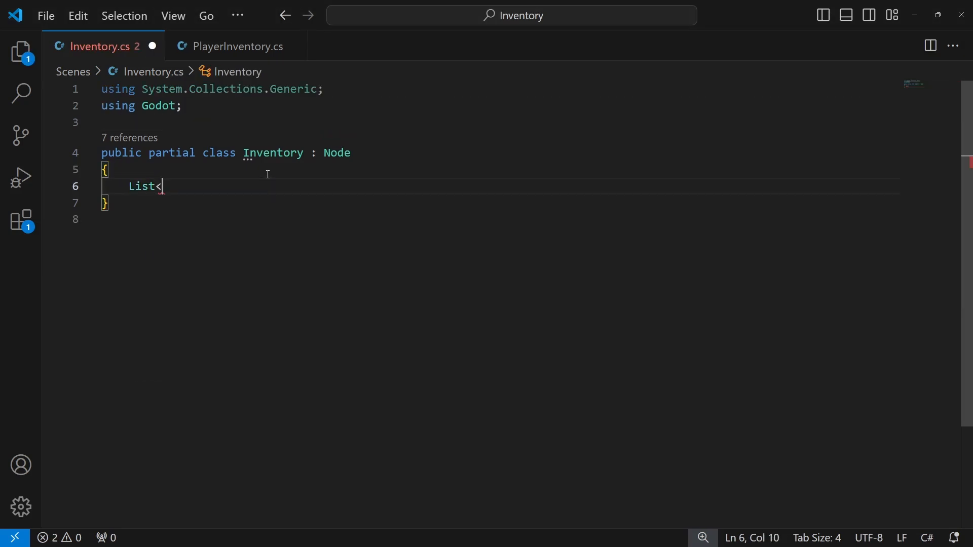
pyautogui.write('int> inventor')
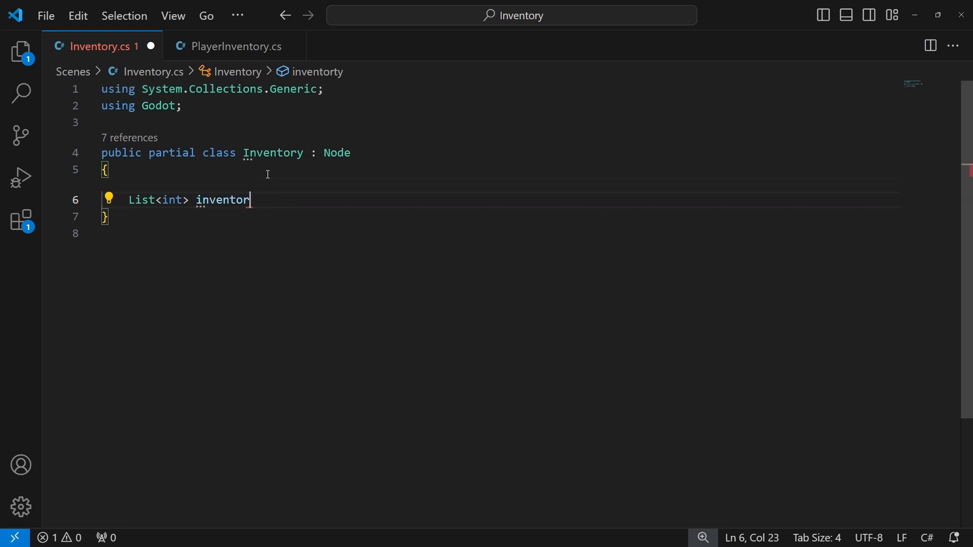
pyautogui.write('y;')
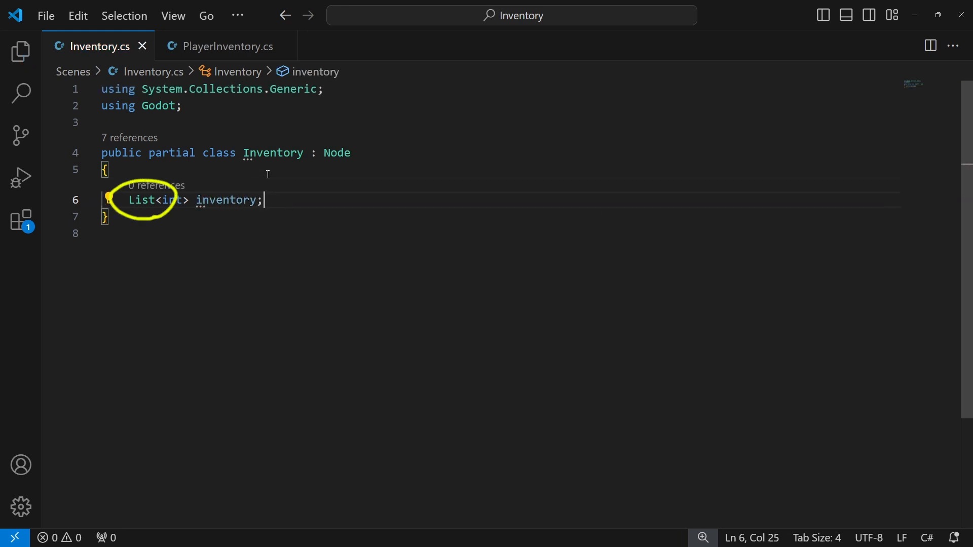
pyautogui.write('public void')
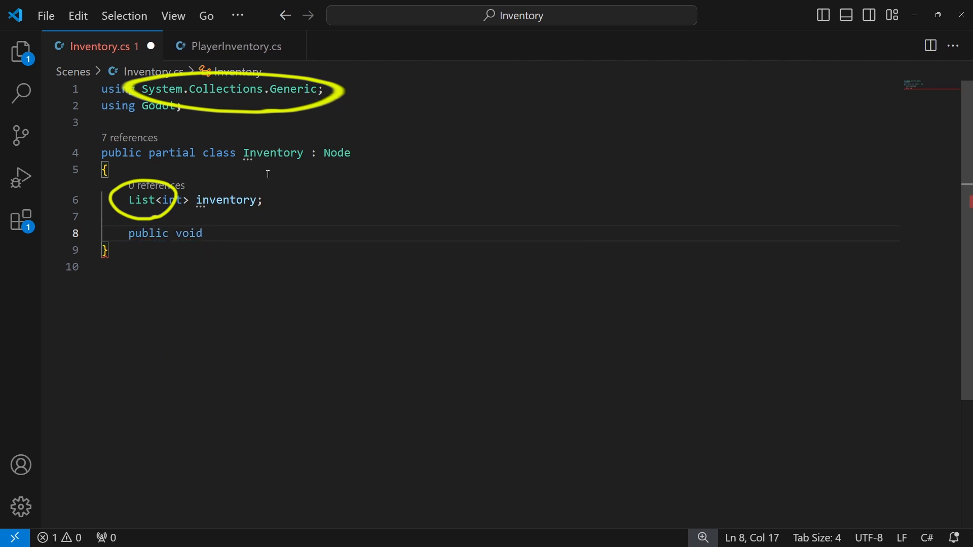
pyautogui.write('Init()')
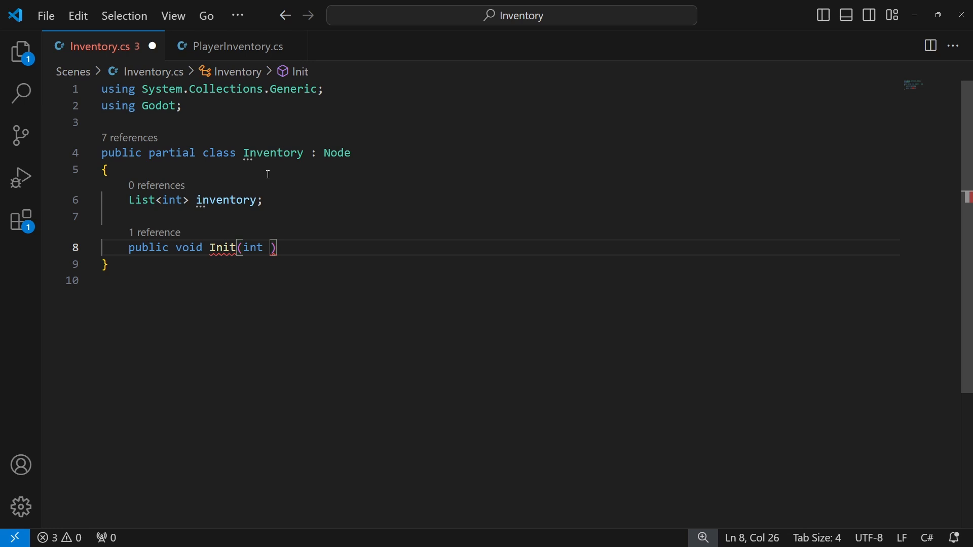
pyautogui.write('inventorySize')
pyautogui.write('{')
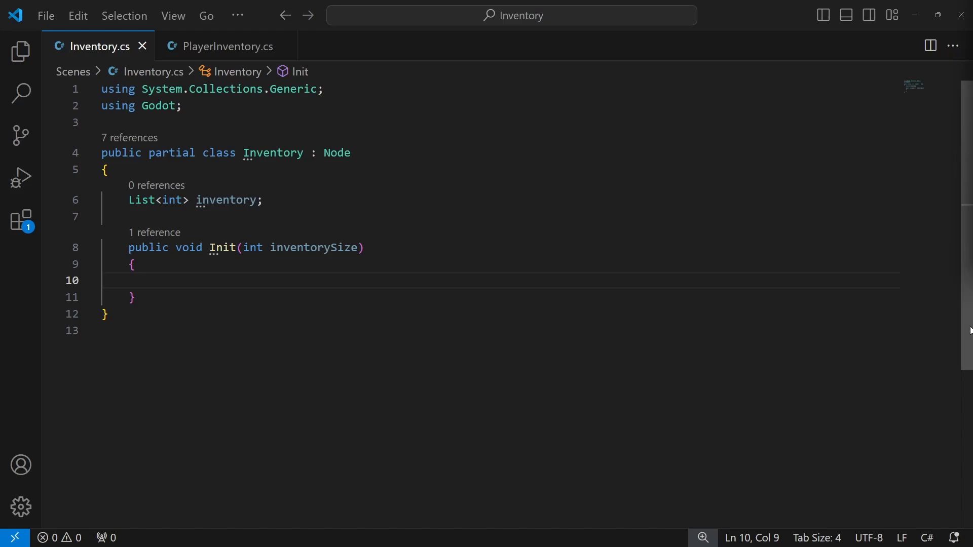
# - Make Init create the new List<int> and print 'Inventory initialized Size:' plus inventorySize
pyautogui.write('inv')
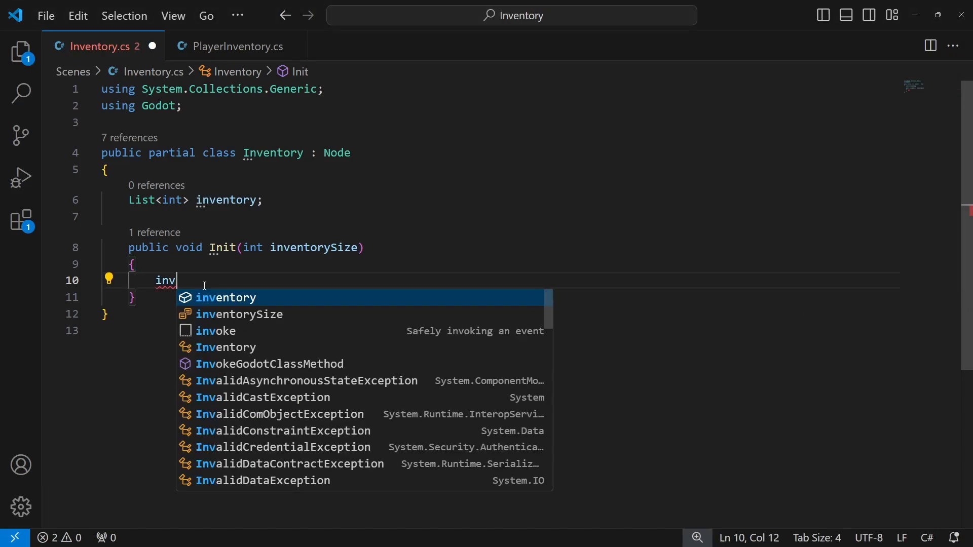
pyautogui.write('entory = new List<int>();')
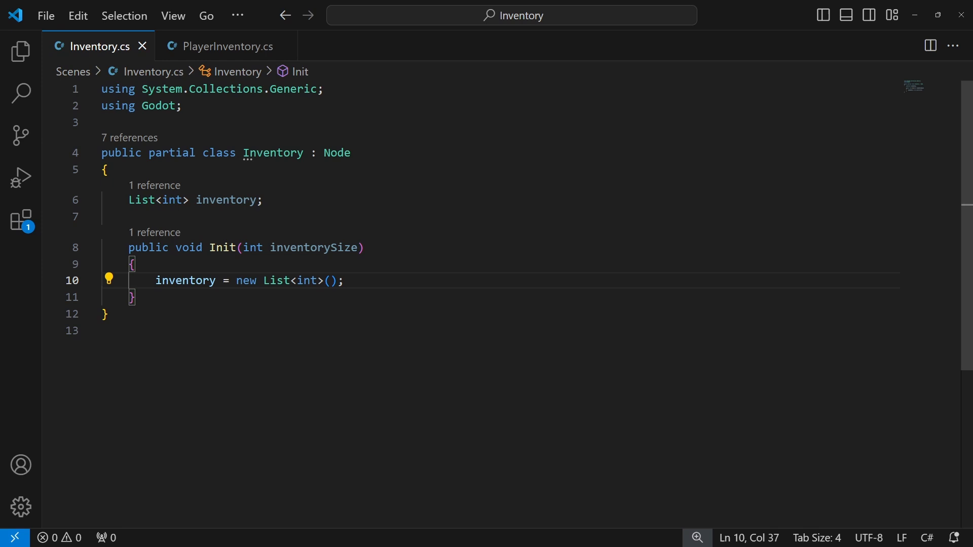
pyautogui.write('Debug.Print(')
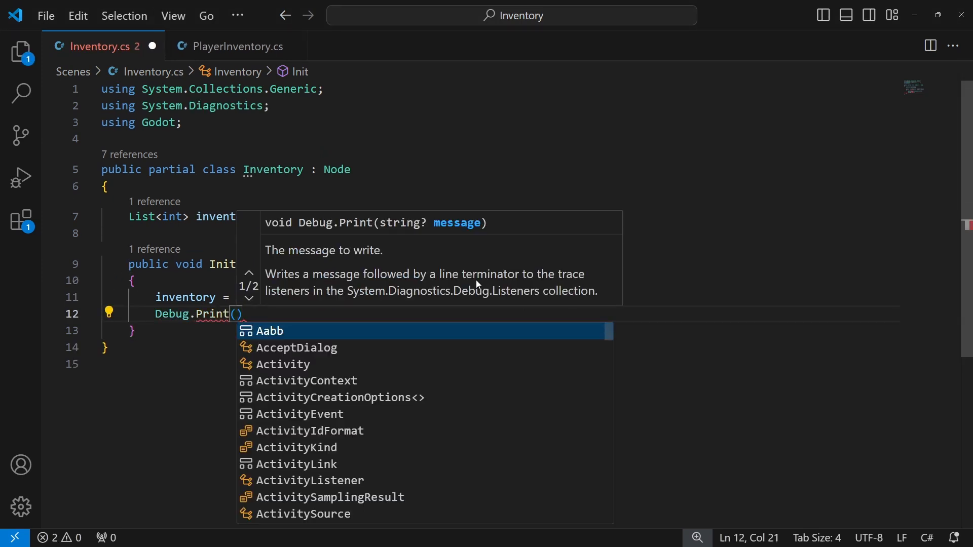
pyautogui.write('"W')
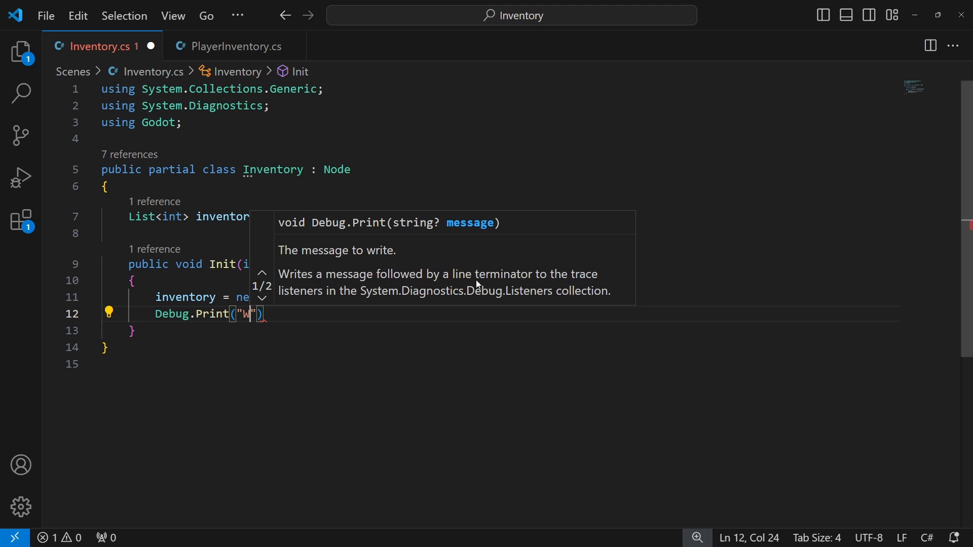
pyautogui.write('nventory initializee')
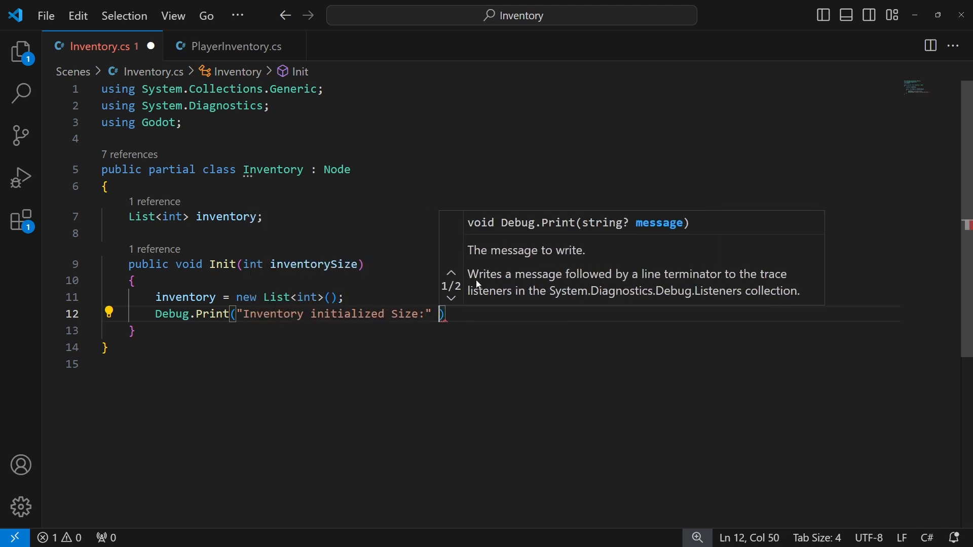
pyautogui.write('+ inventorySize.Co')
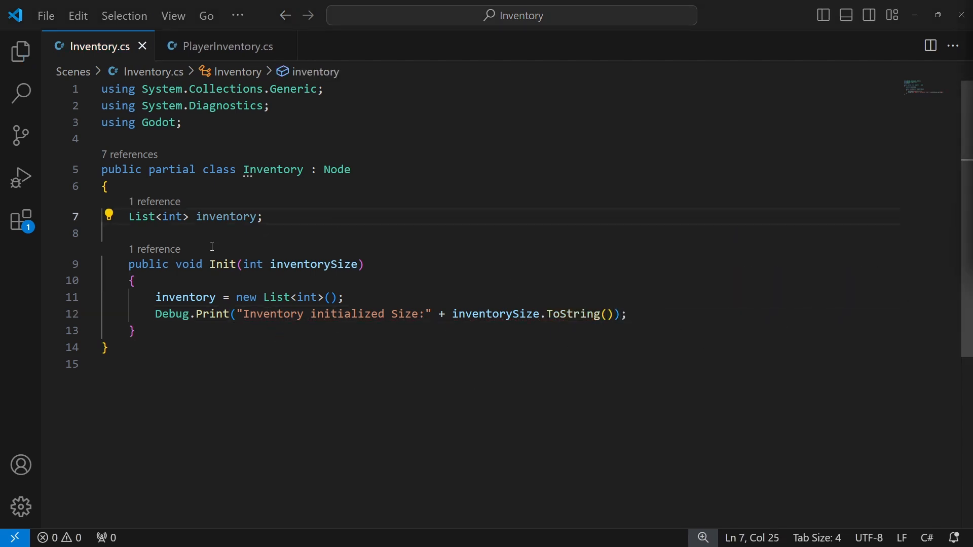
pyautogui.click(227, 47)
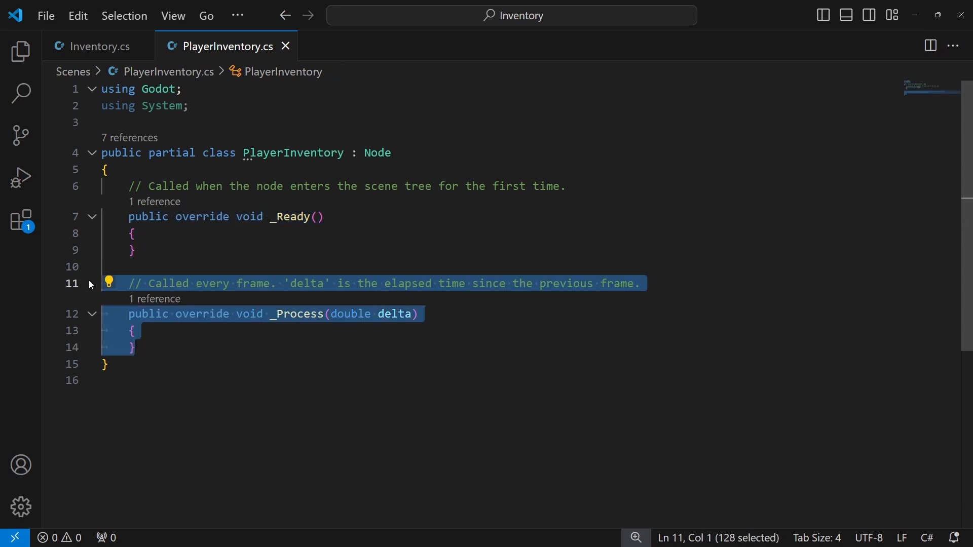
# - Remove _Process, add an Inventory targetInventory field, and call targetInventory.Init() in _Ready
pyautogui.press('Delete')
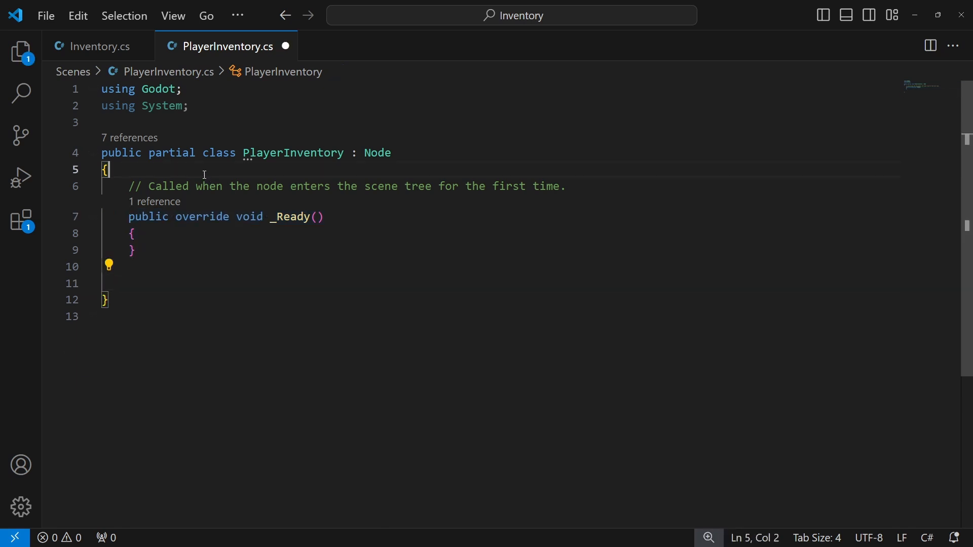
pyautogui.press('Enter')
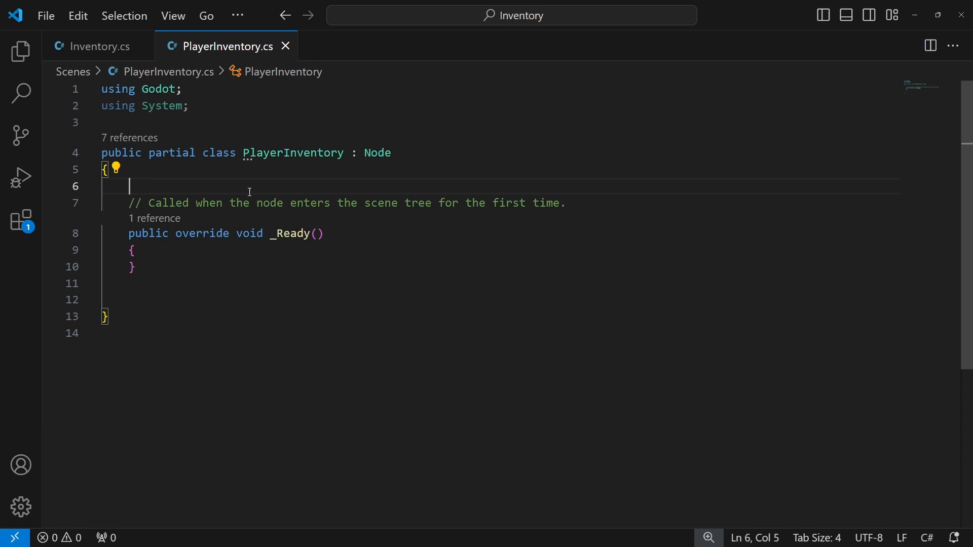
pyautogui.write('Inventory')
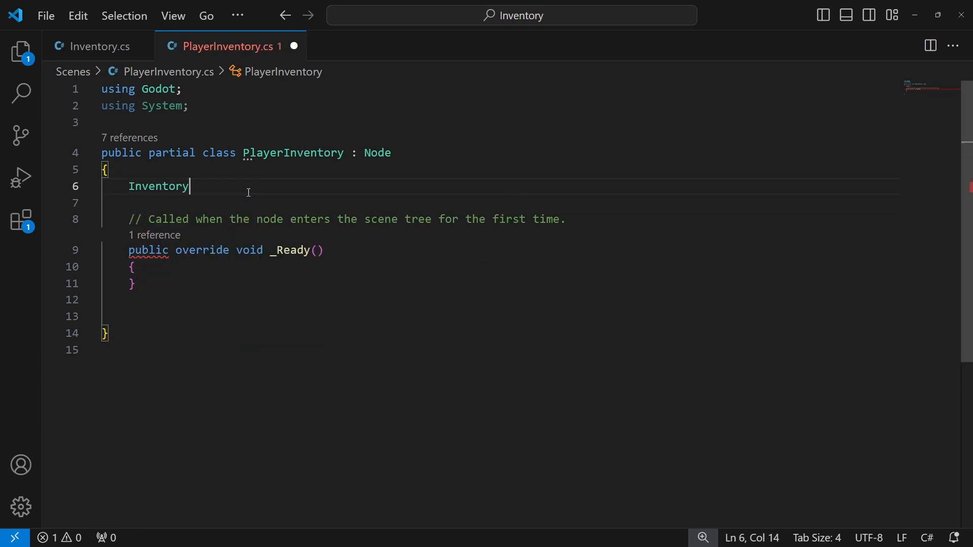
pyautogui.write('targetInventory;')
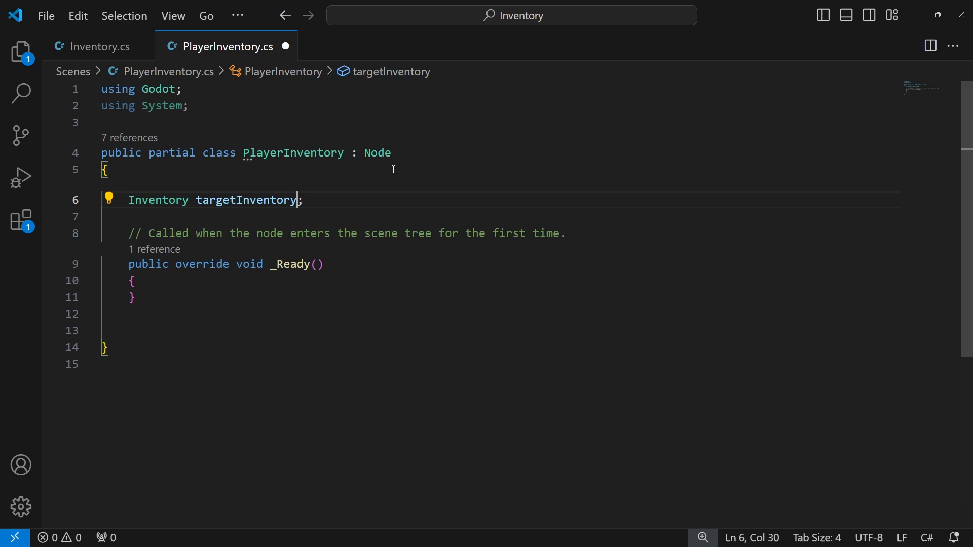
pyautogui.write('targetInventory.Init')
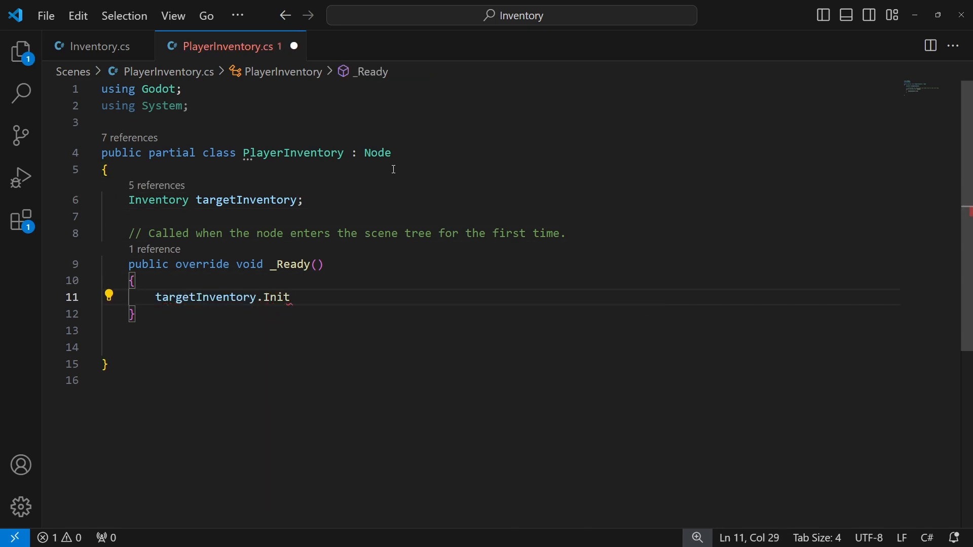
pyautogui.write('()')
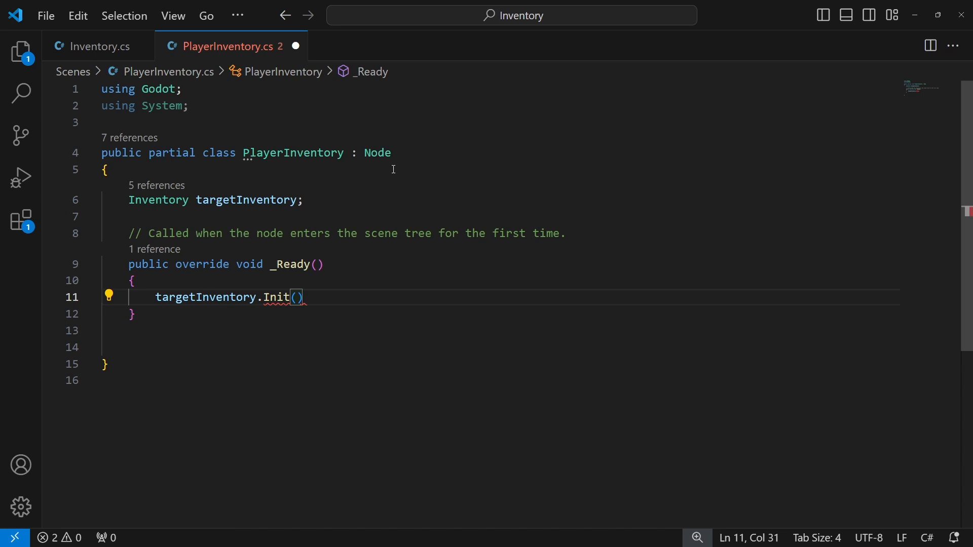
# - Add an int inventorySize field, pass it to Init, and mark the fields [Export]
pyautogui.press('Enter')
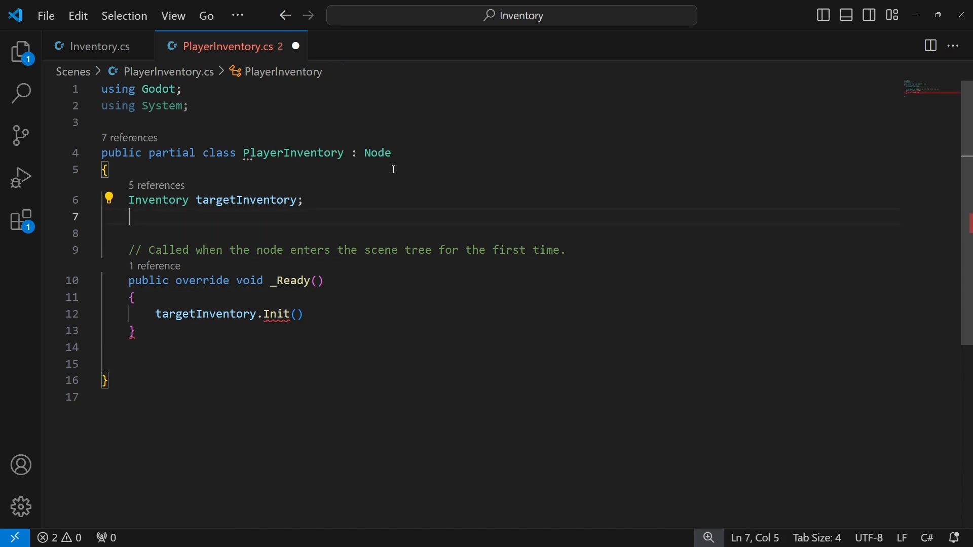
pyautogui.write('int inventorySize;')
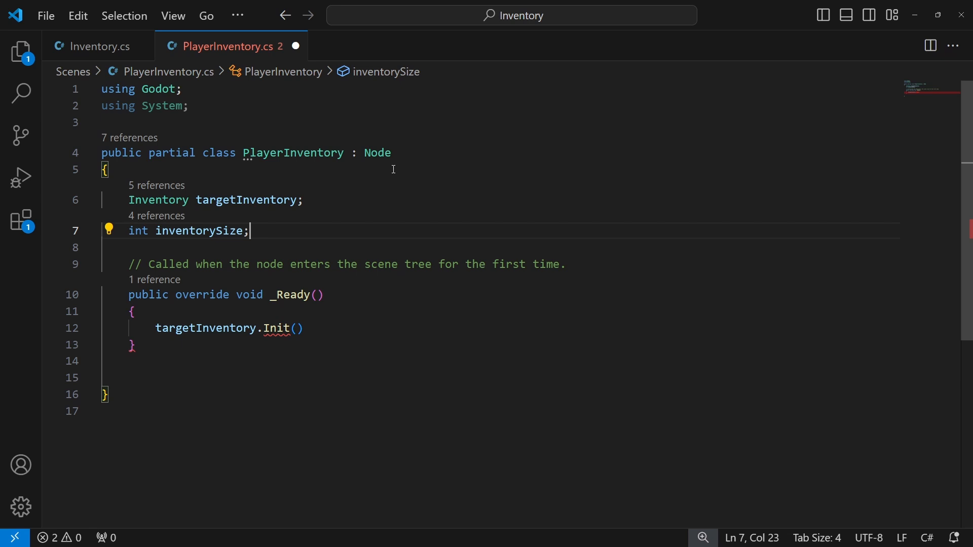
pyautogui.write('inventorySize')
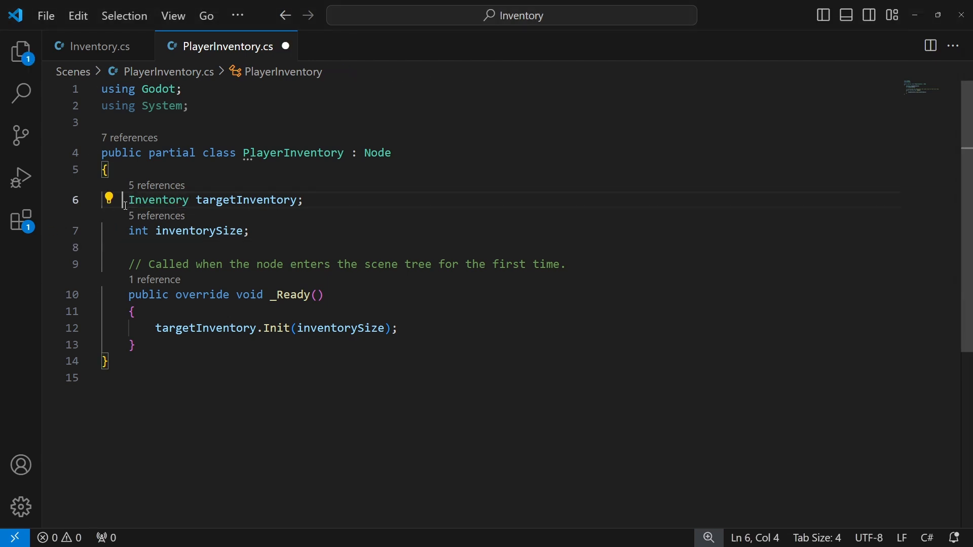
pyautogui.write('[Expo')
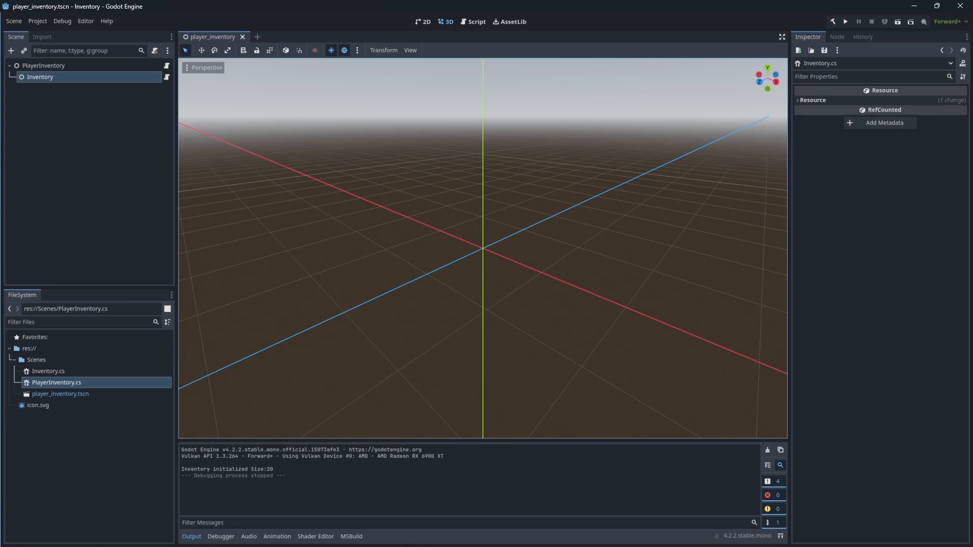
# - Target the Inventory node with Inventory Size 99, then run with the current scene as main
pyautogui.click(44, 66)
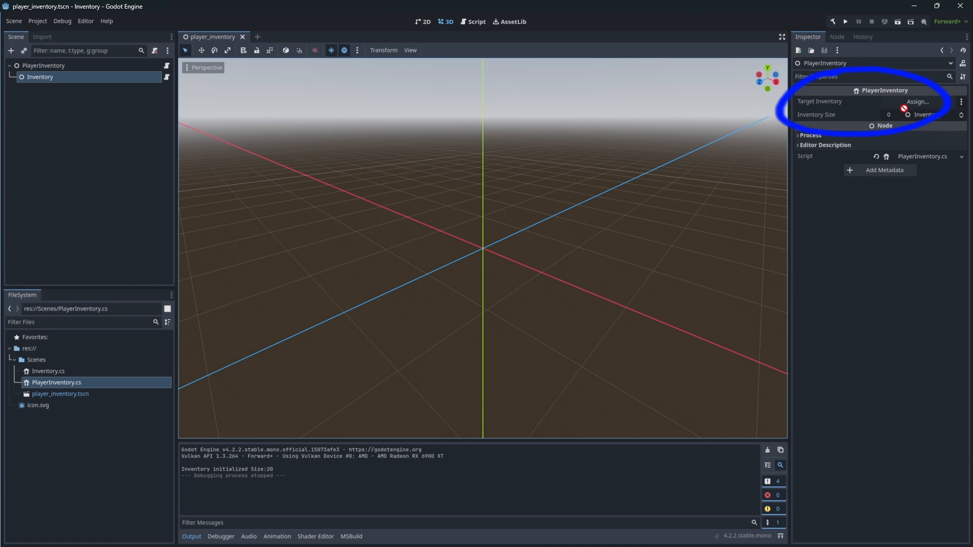
pyautogui.write('99')
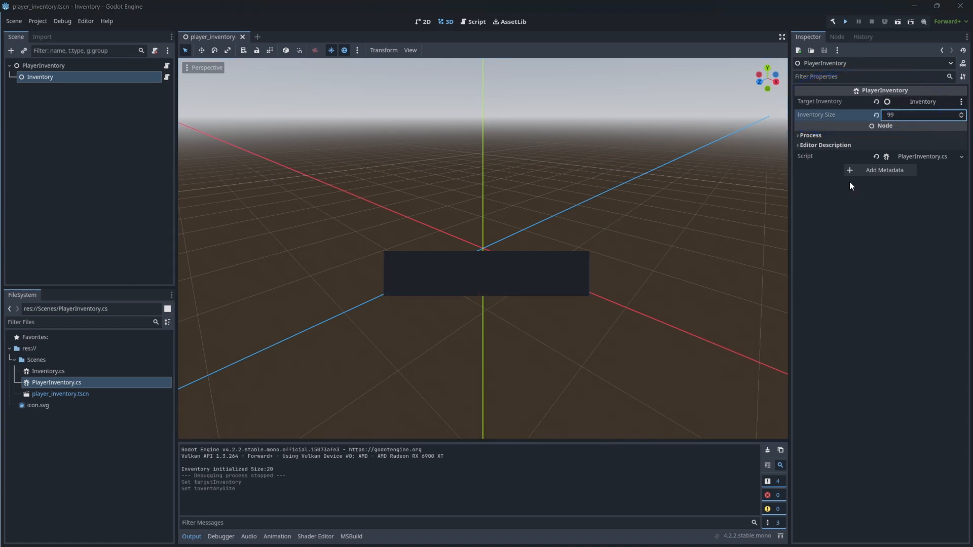
pyautogui.click(844, 22)
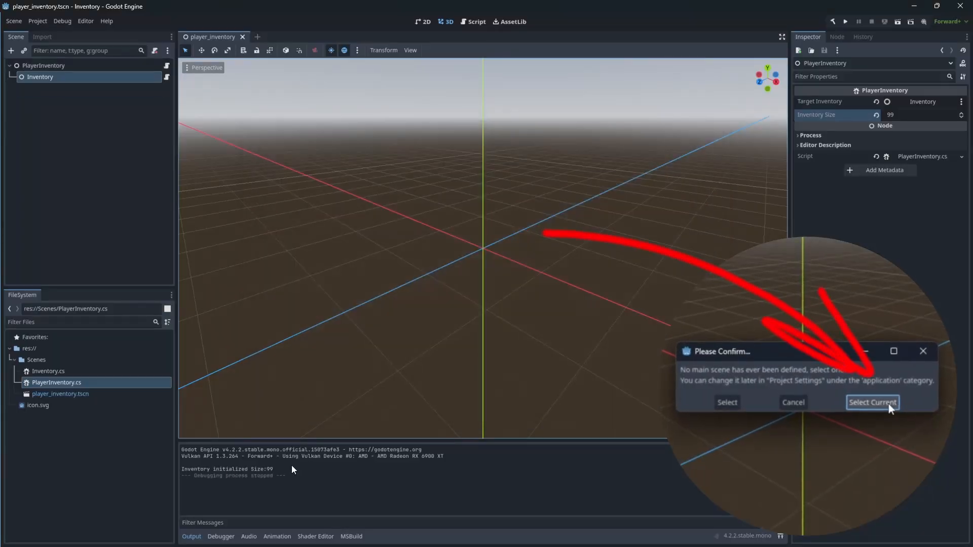
pyautogui.click(872, 402)
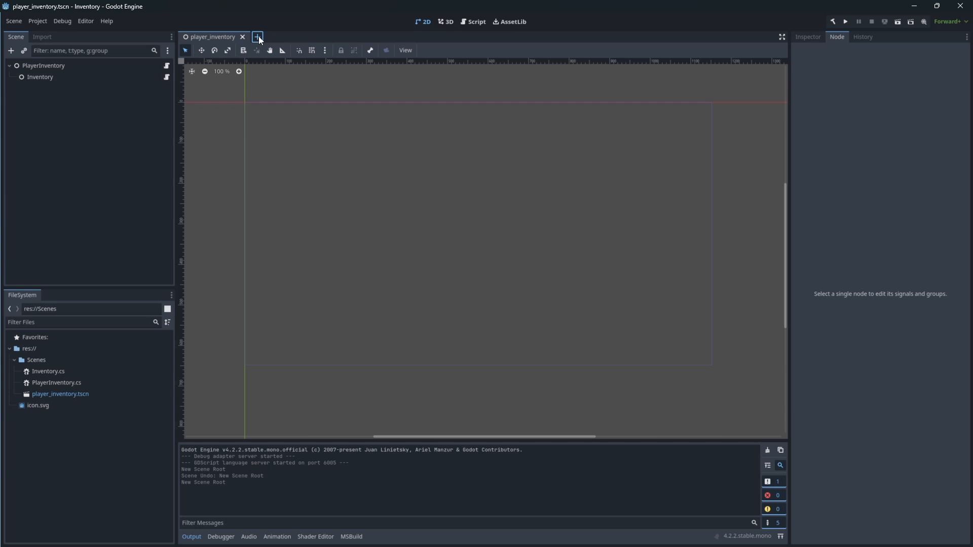
# - Make a Control-rooted InventoryUI scene with Open Inventory, Close Inventory, Add Item, Remove Random Item, Clear buttons
pyautogui.click(257, 36)
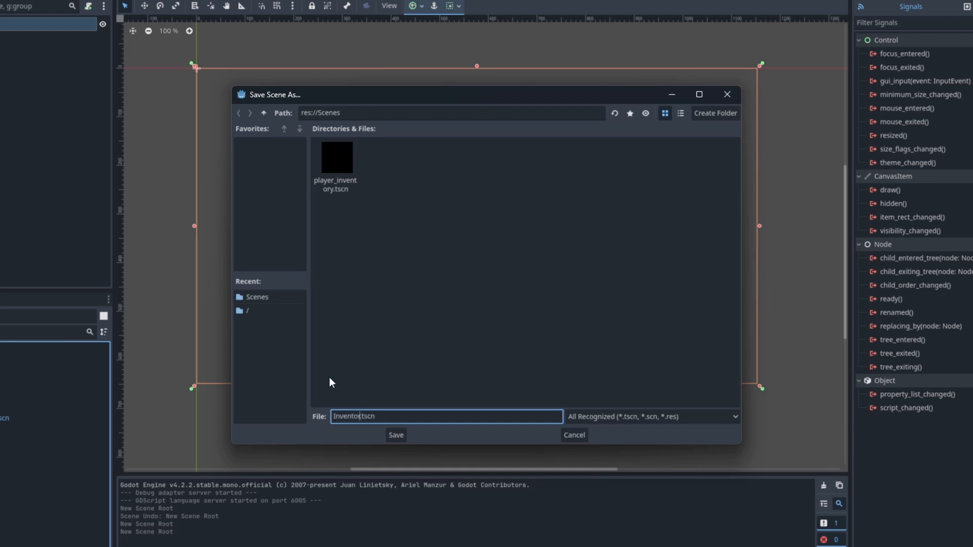
pyautogui.click(395, 435)
pyautogui.write('Button')
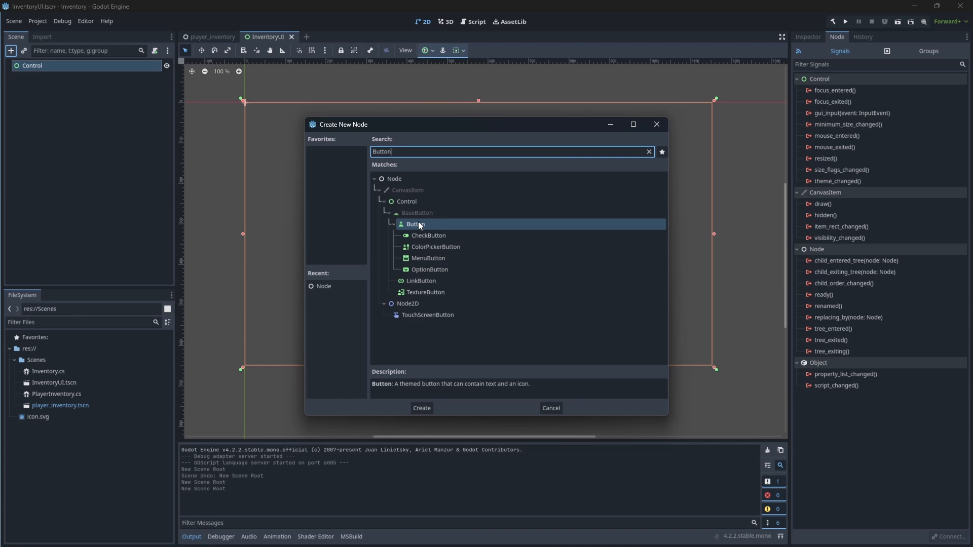
pyautogui.click(421, 407)
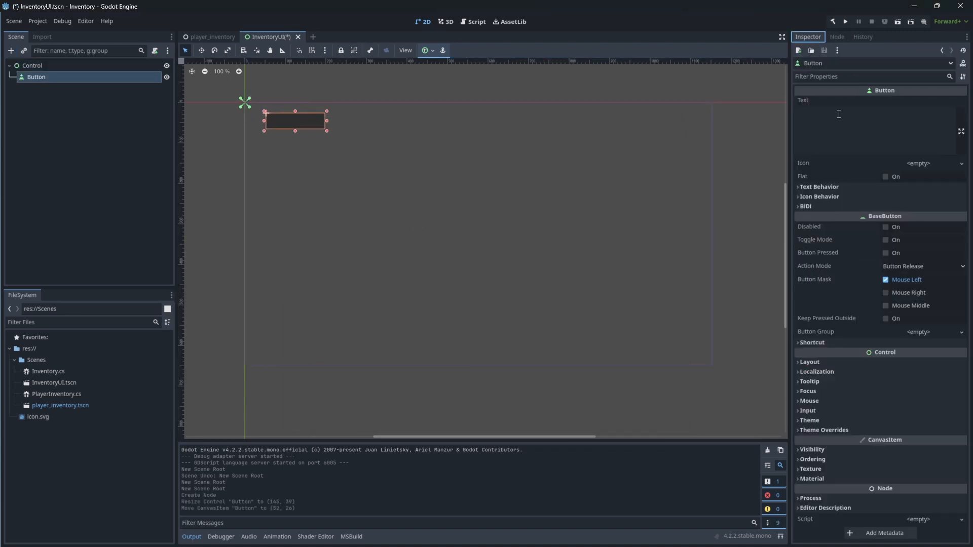
pyautogui.write('Open Inventory')
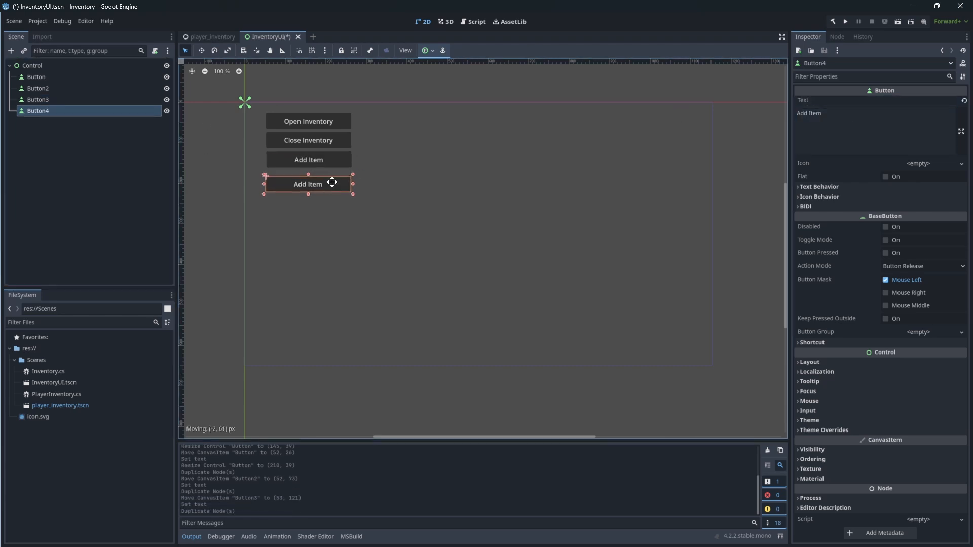
pyautogui.write('Remove')
pyautogui.write('Clear')
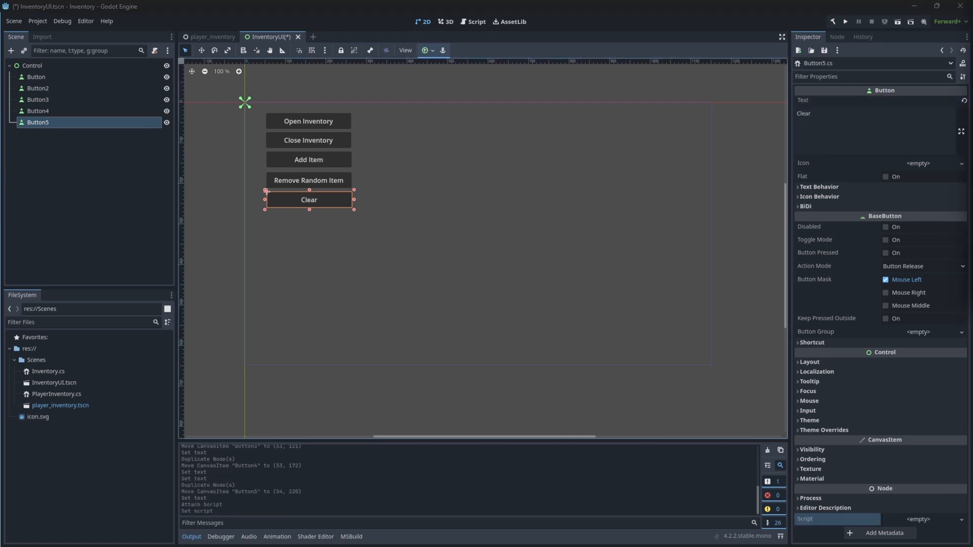
# - Create res://Scenes/InventoryButton.cs as a new C# script on the Open Inventory button
pyautogui.click(36, 76)
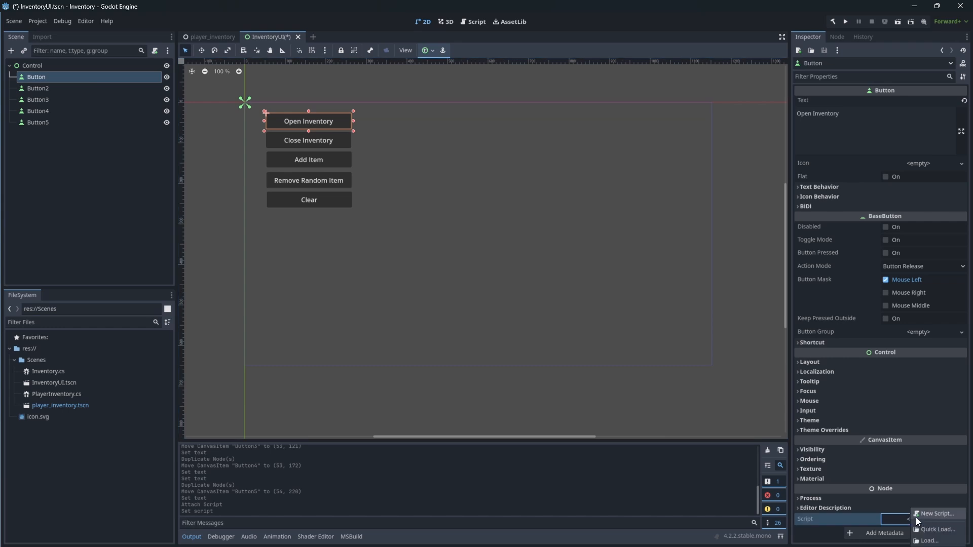
pyautogui.click(938, 513)
pyautogui.write('res://Scenes/InventoryButton.cs')
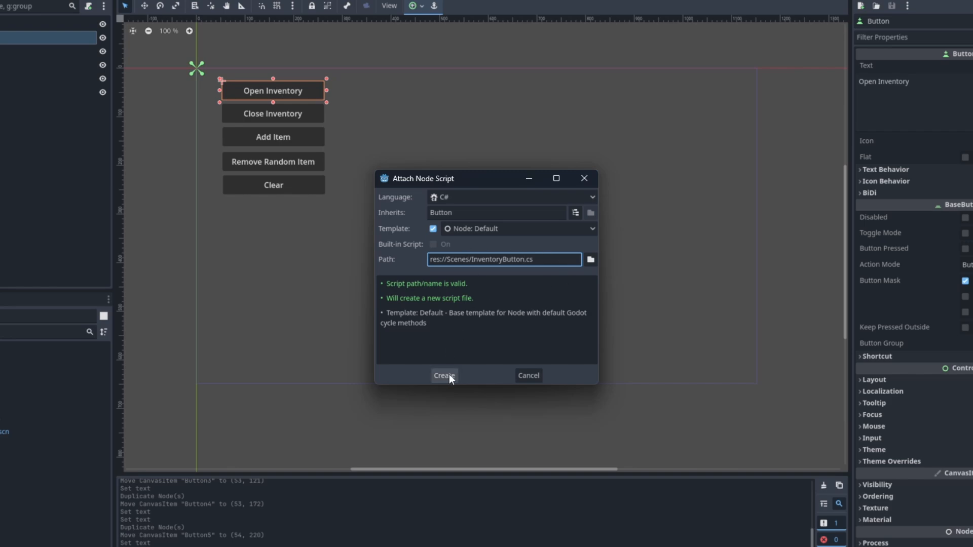
pyautogui.click(444, 375)
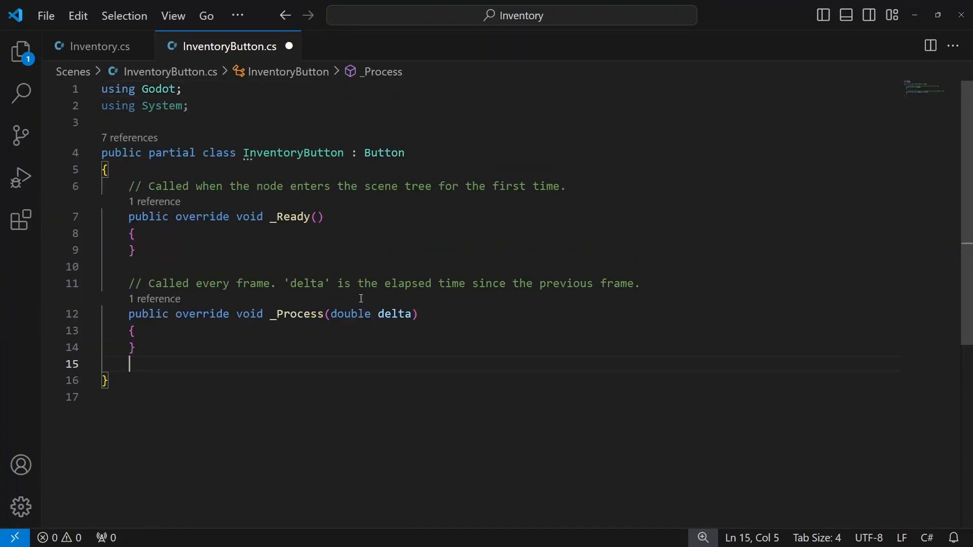
# - Add OnPressed printing 'On Button Pressed!' and subscribe it via Pressed += OnPressed in _Ready
pyautogui.write('private void OnPressed(){')
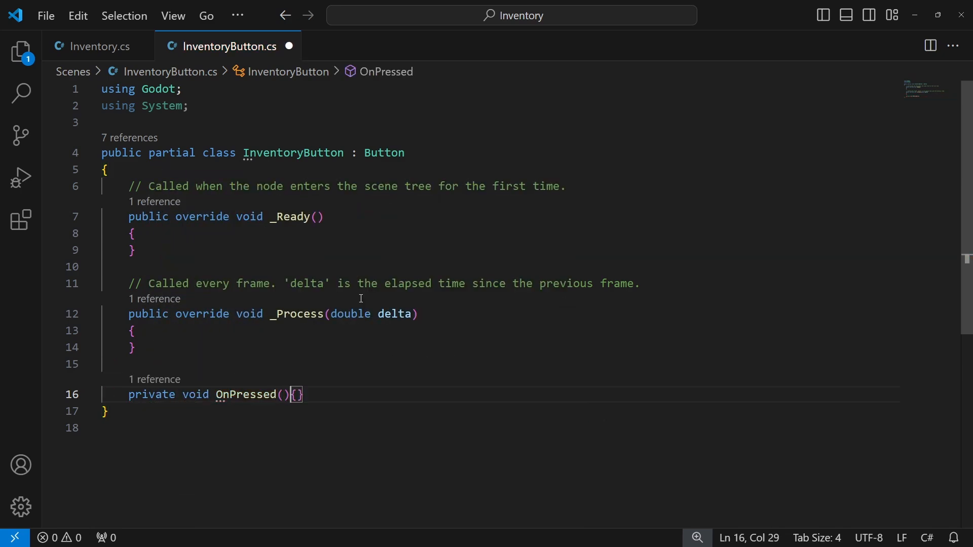
pyautogui.write('Debug.Print("')
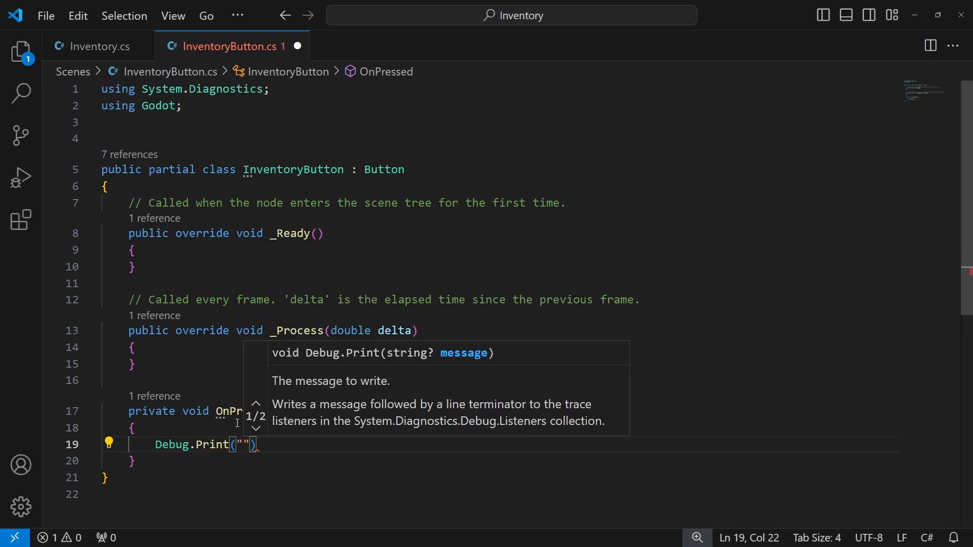
pyautogui.write('On Button Pressed!')
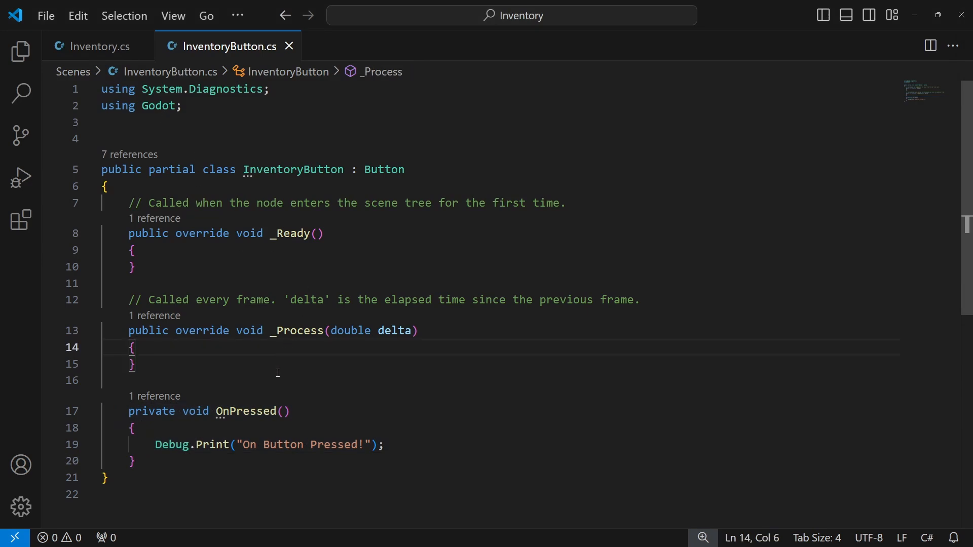
pyautogui.moveTo(187, 365)
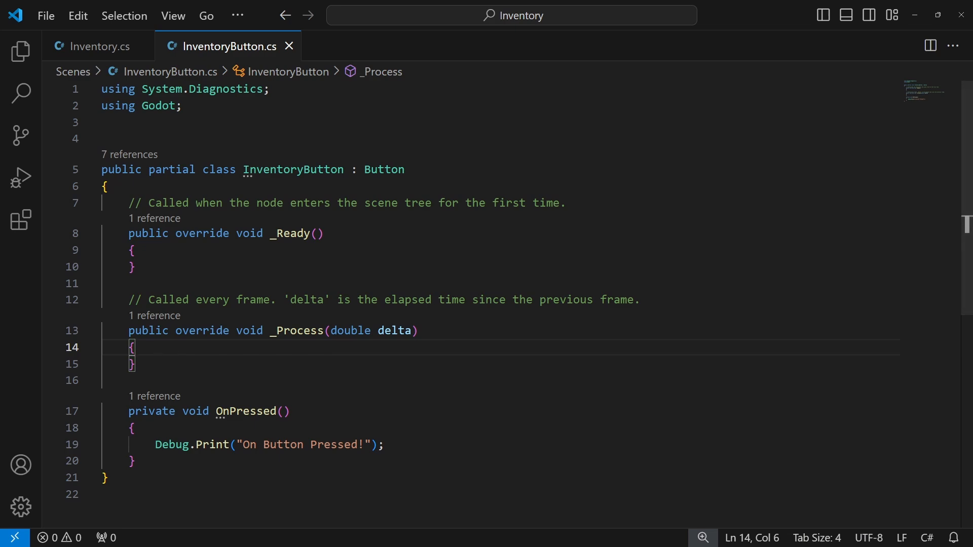
pyautogui.write('P')
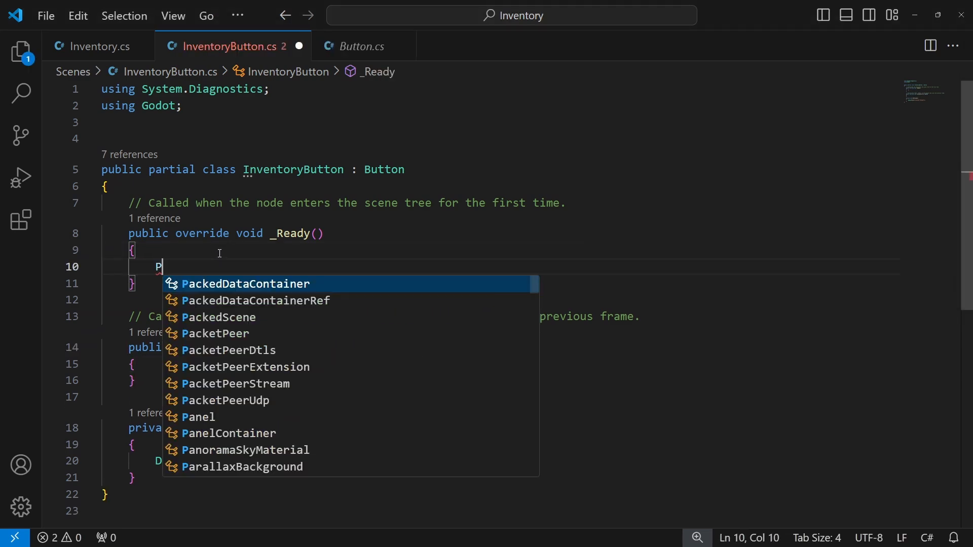
pyautogui.write('ressed +=')
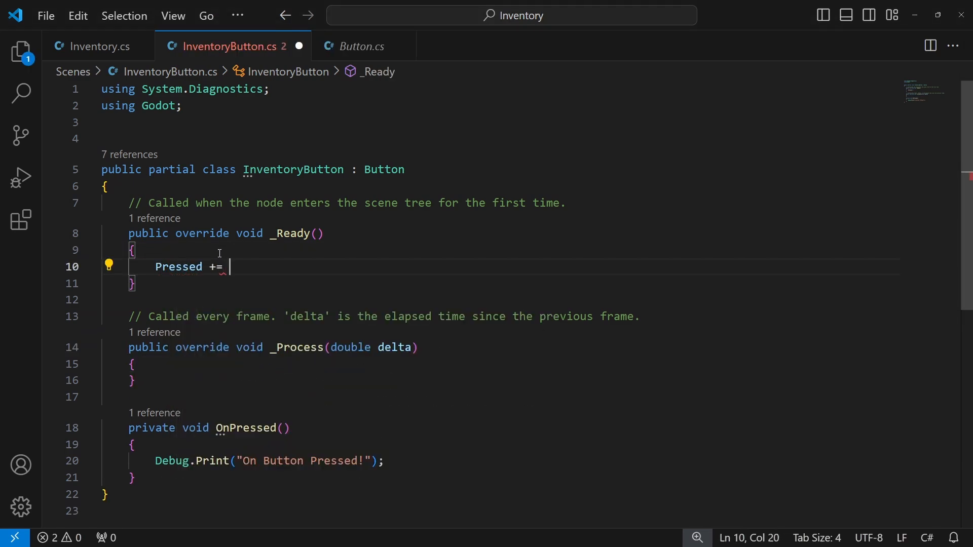
pyautogui.write('OnPressed;')
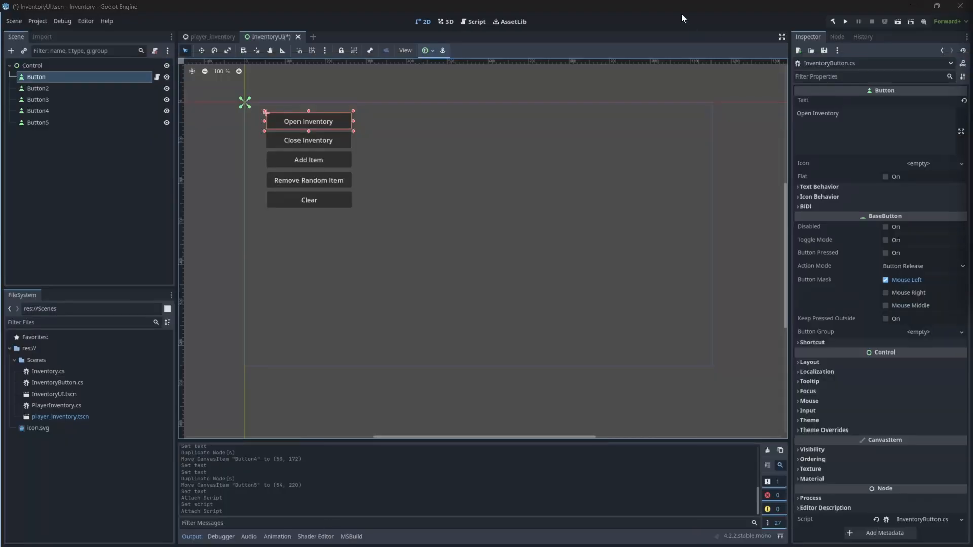
# - Run the game from player_inventory, press the buttons to log 'On Button Pressed!', then stop
pyautogui.click(212, 36)
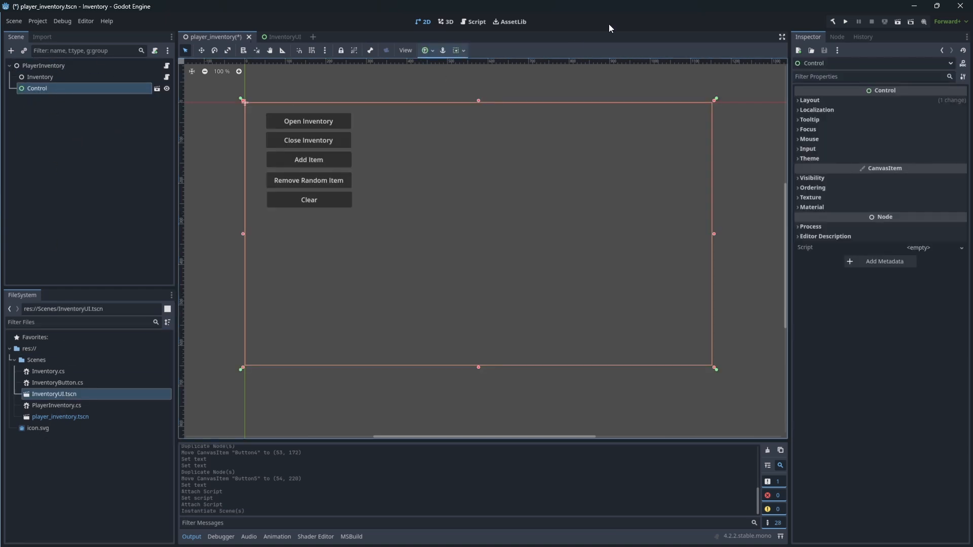
pyautogui.moveTo(845, 21)
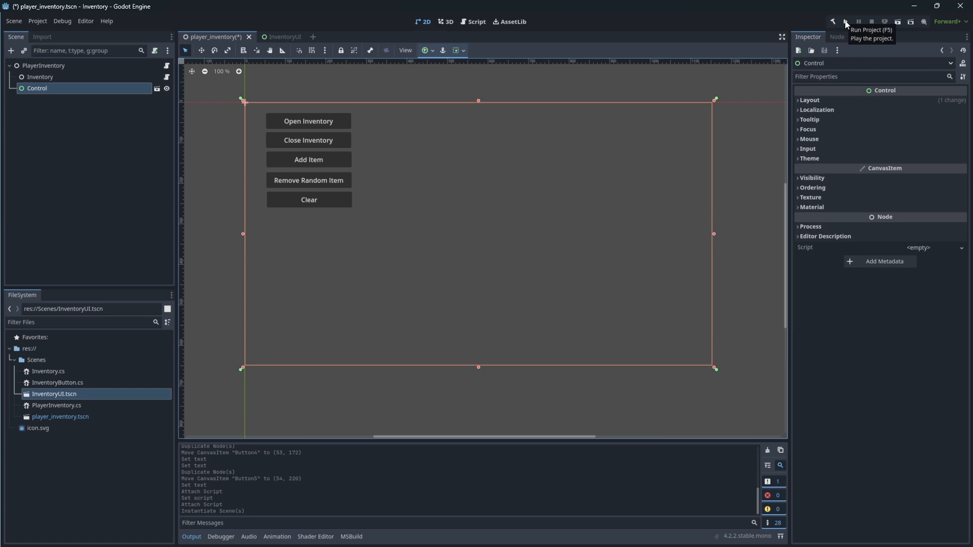
pyautogui.click(845, 21)
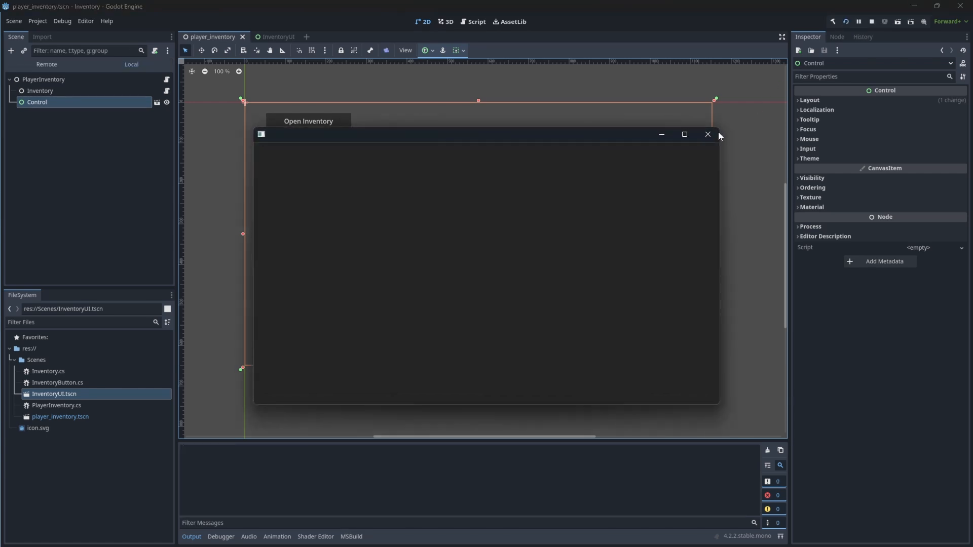
pyautogui.click(316, 160)
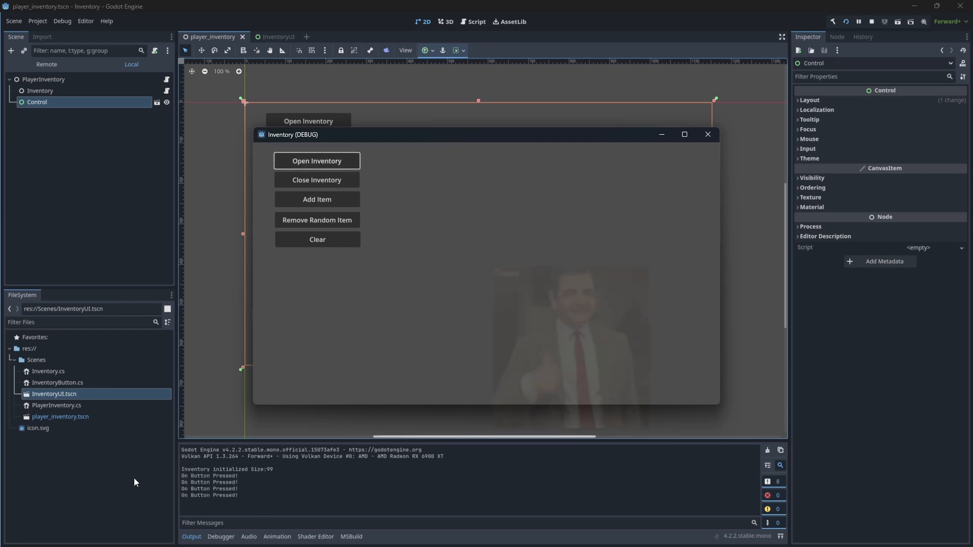
pyautogui.click(871, 21)
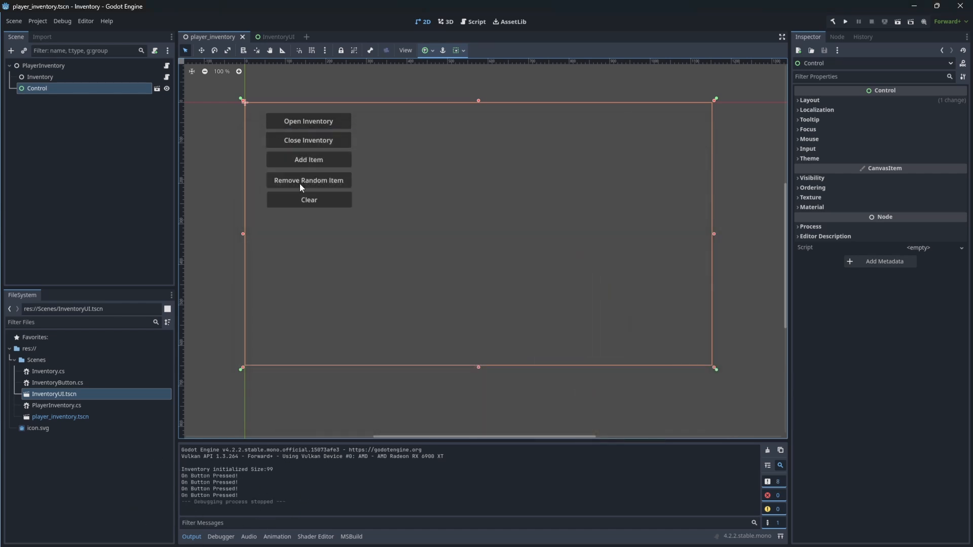
# - Rename the UI root to Inventory UI, disconnect pressed from OpenInventory, and open PlayerInventory.cs
pyautogui.click(270, 36)
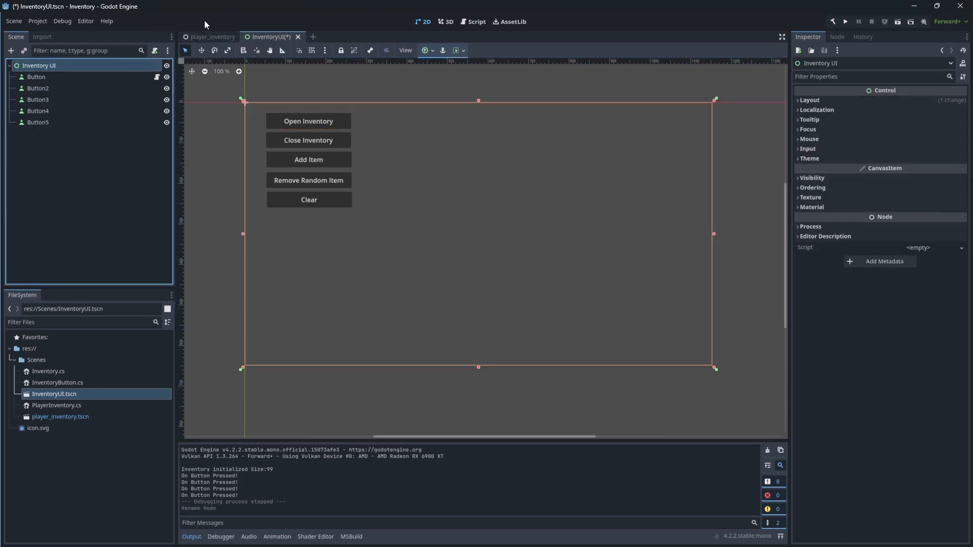
pyautogui.click(210, 37)
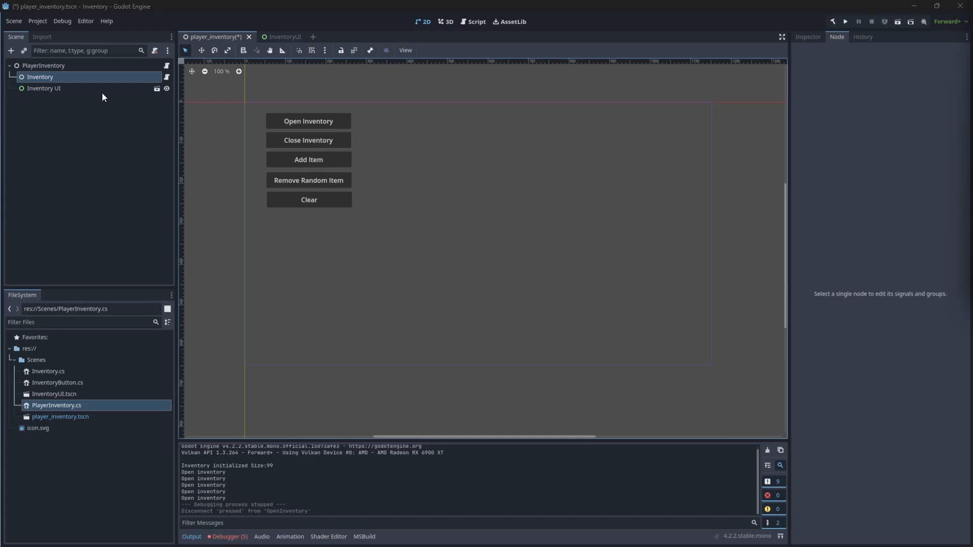
pyautogui.click(44, 66)
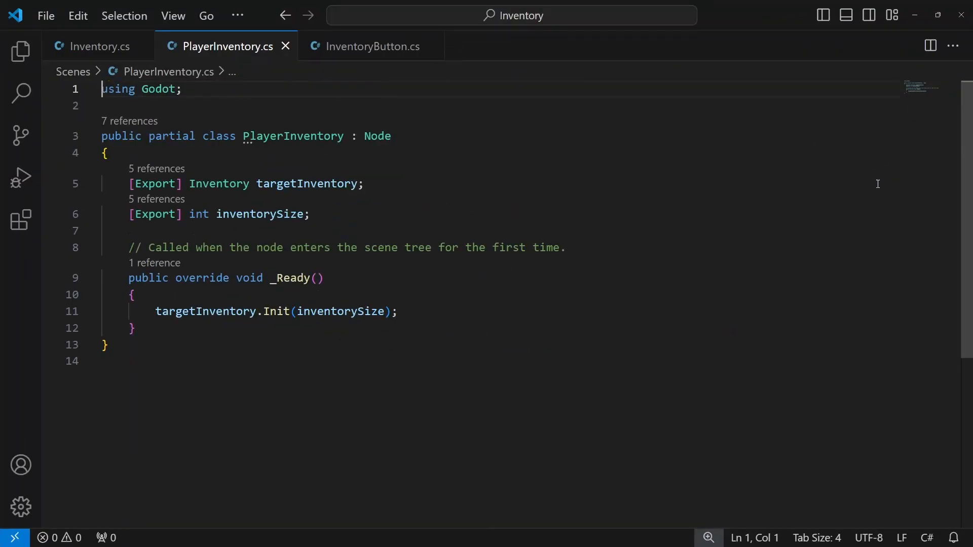
# - After _Ready, write public void OpenInventory, CloseInventory, AddItem, RemoveRandomItem and Clear with GD.Print messages
pyautogui.click(132, 328)
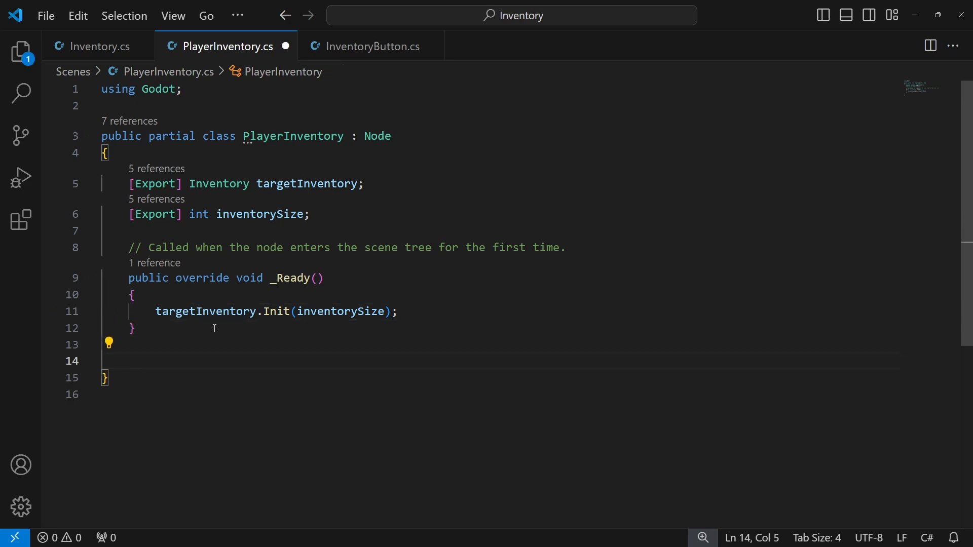
pyautogui.write('public void')
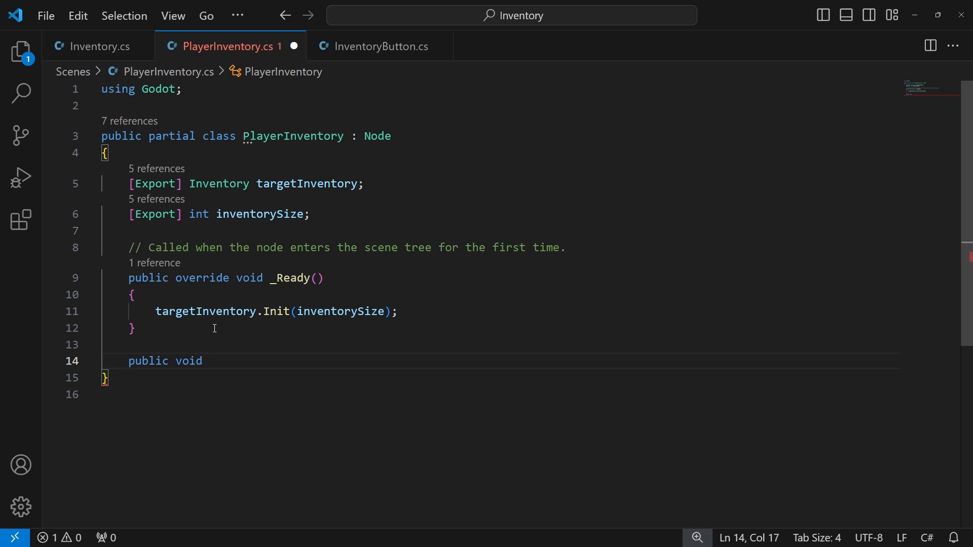
pyautogui.write('OpenInventory(')
pyautogui.write('GD.Print("Close Inventory");')
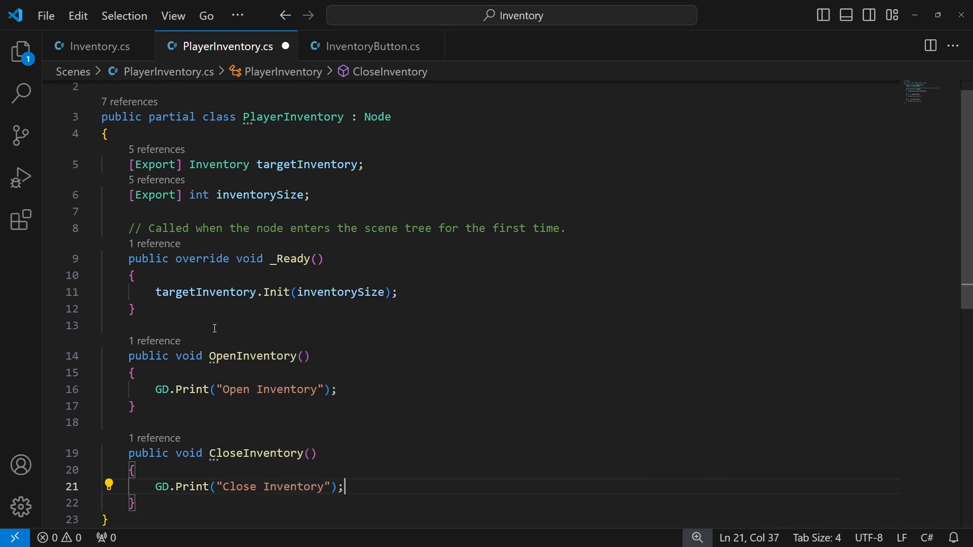
pyautogui.write('public void AddItem(')
pyautogui.write('GD.Print("Add Item");')
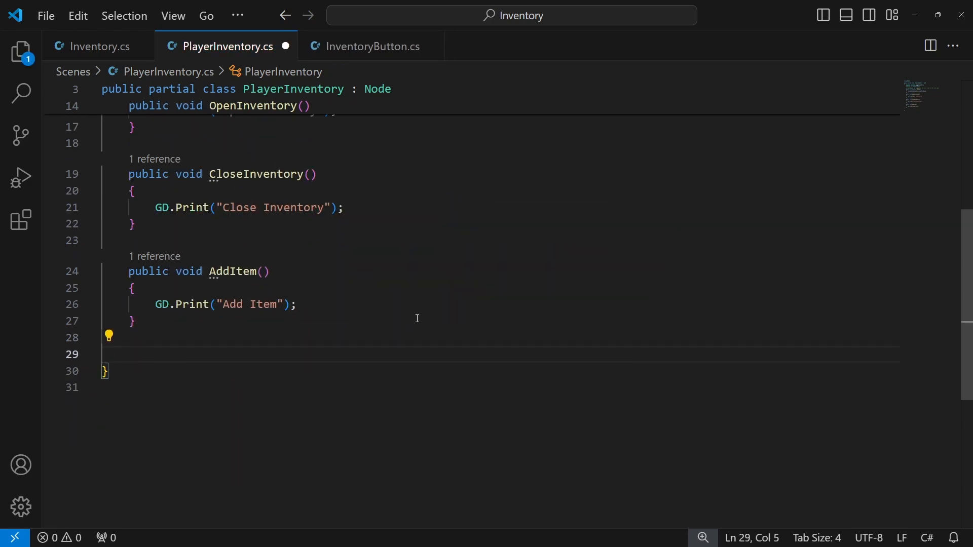
pyautogui.write('public void RemoveRand')
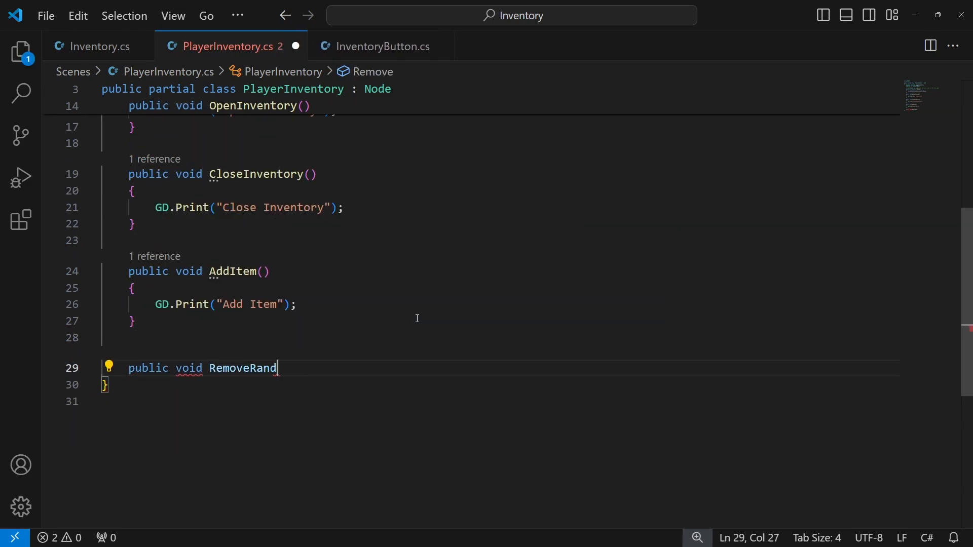
pyautogui.write('omItem()')
pyautogui.write('GD.Print("Remove Random Item");')
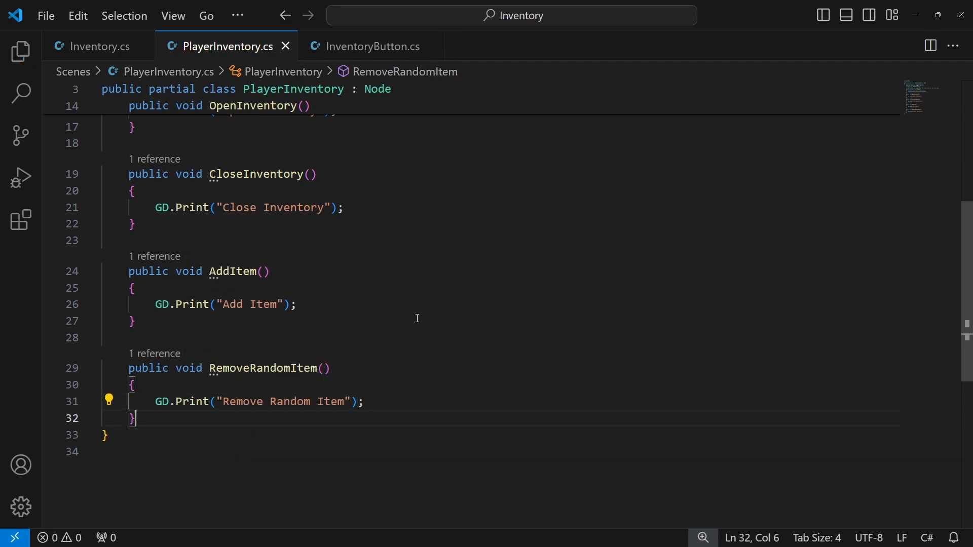
pyautogui.write('public void')
pyautogui.write('GD.Print("')
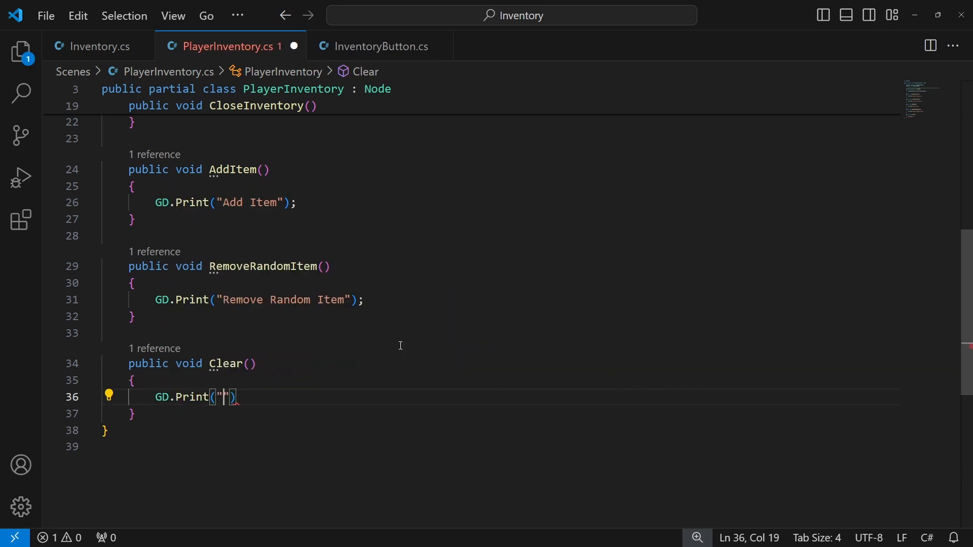
pyautogui.write('Clear')
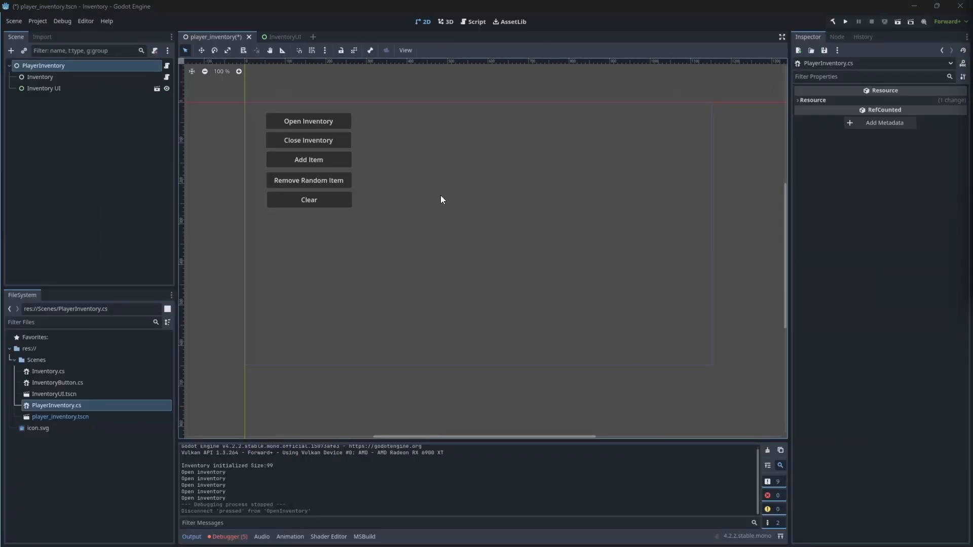
# - In the player_inventory scene, enable Editable Children on the Inventory UI instance
pyautogui.click(44, 88)
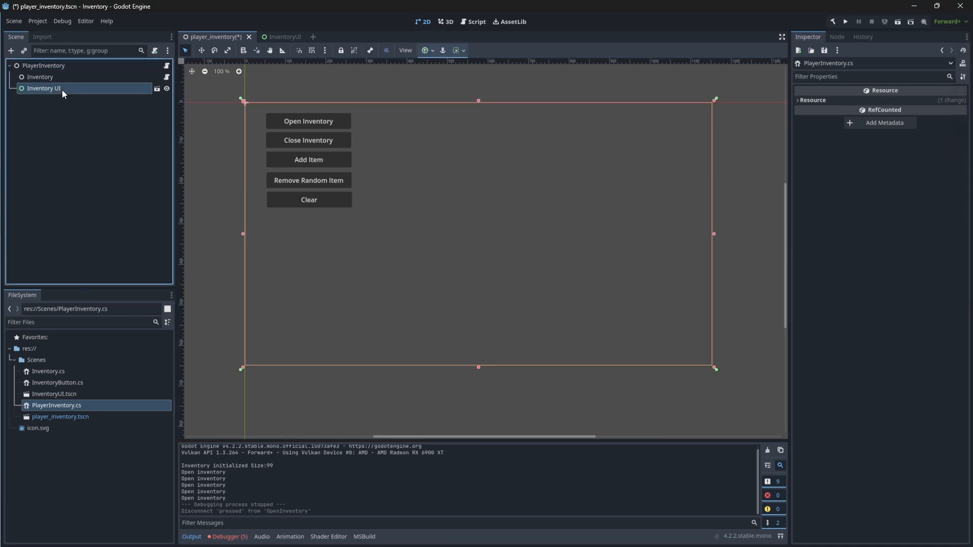
pyautogui.click(282, 36)
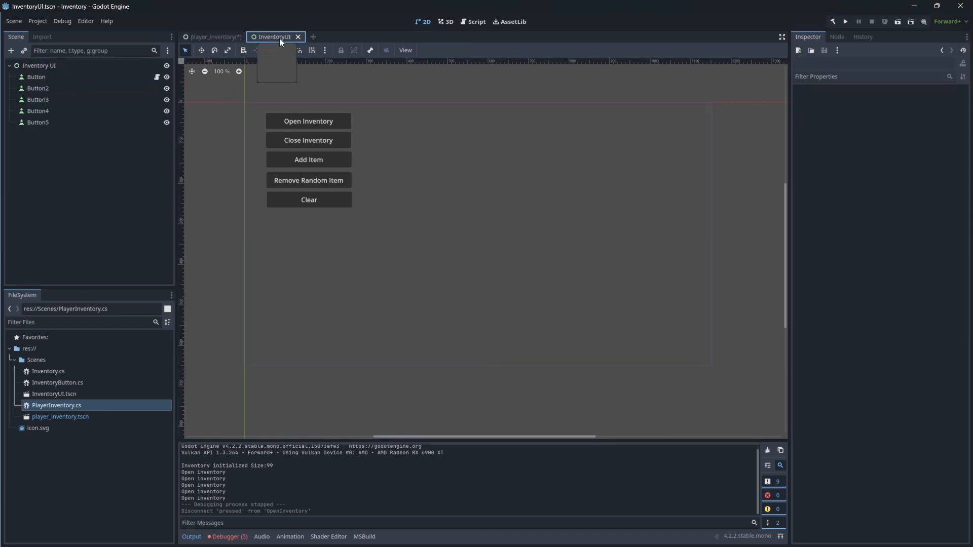
pyautogui.click(35, 76)
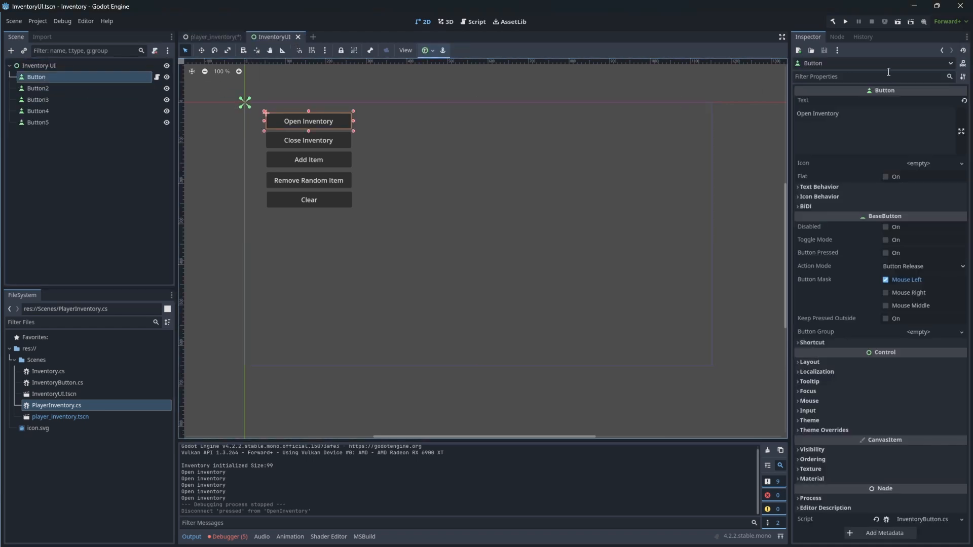
pyautogui.click(837, 37)
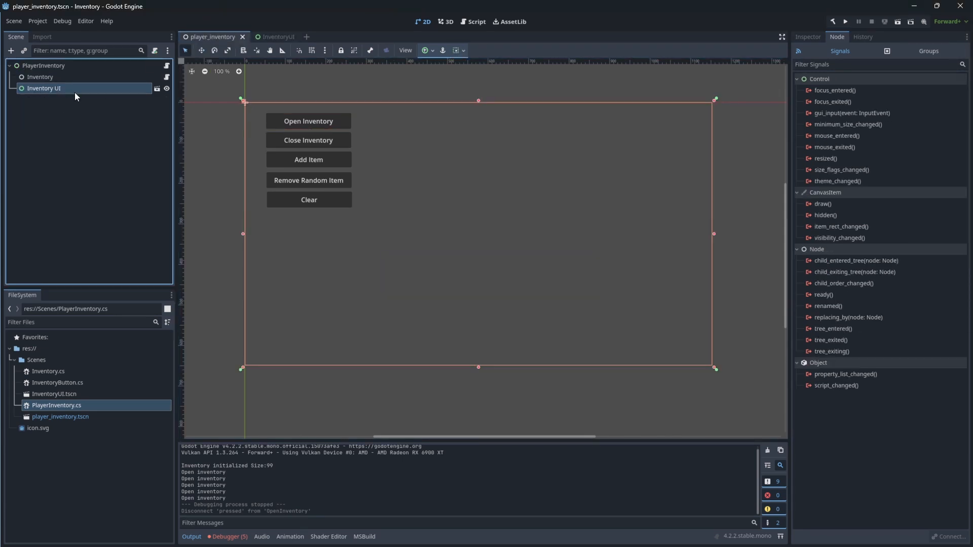
pyautogui.moveTo(43, 88)
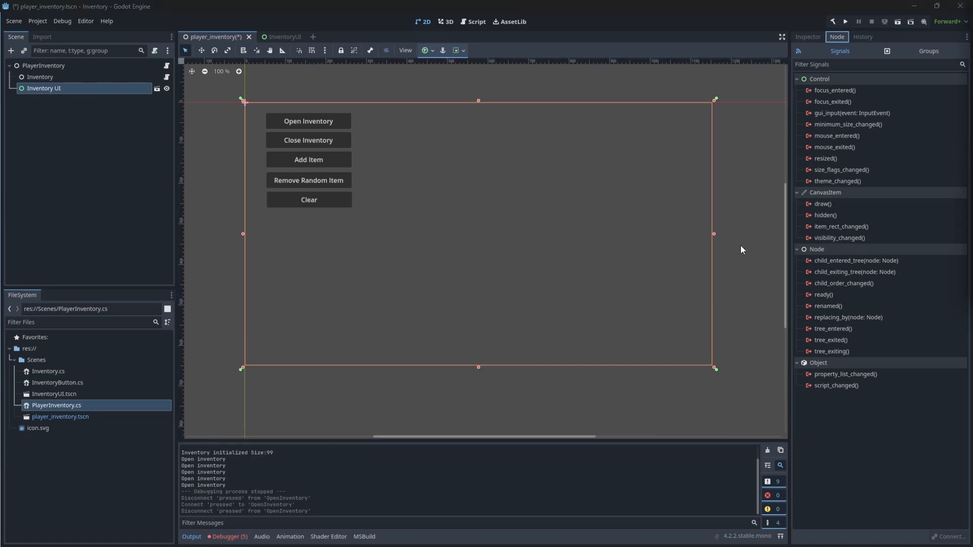
pyautogui.click(13, 88)
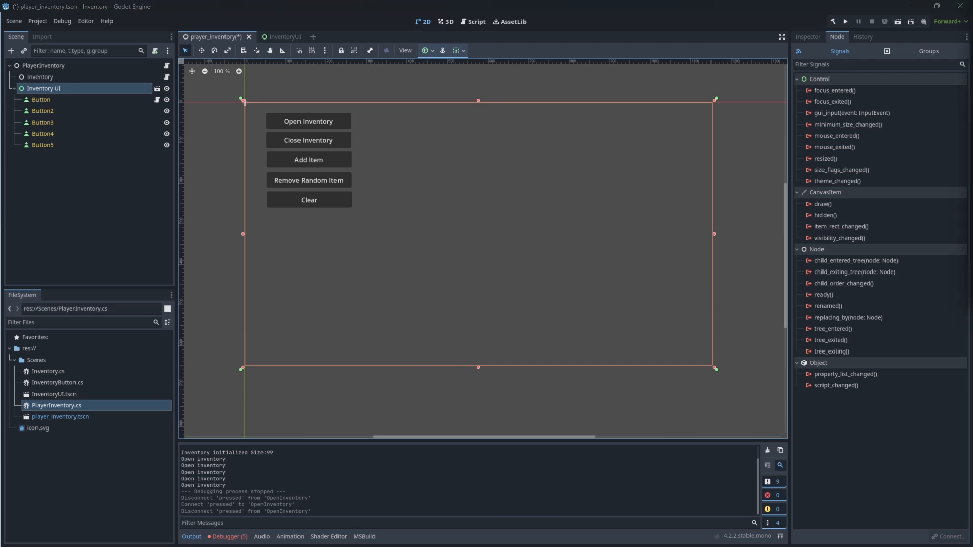
pyautogui.click(40, 100)
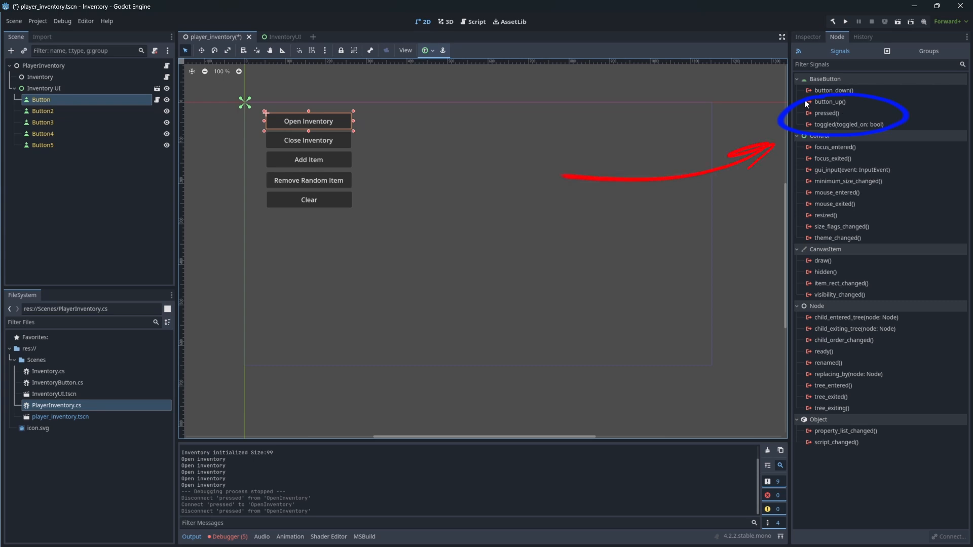
pyautogui.click(826, 113)
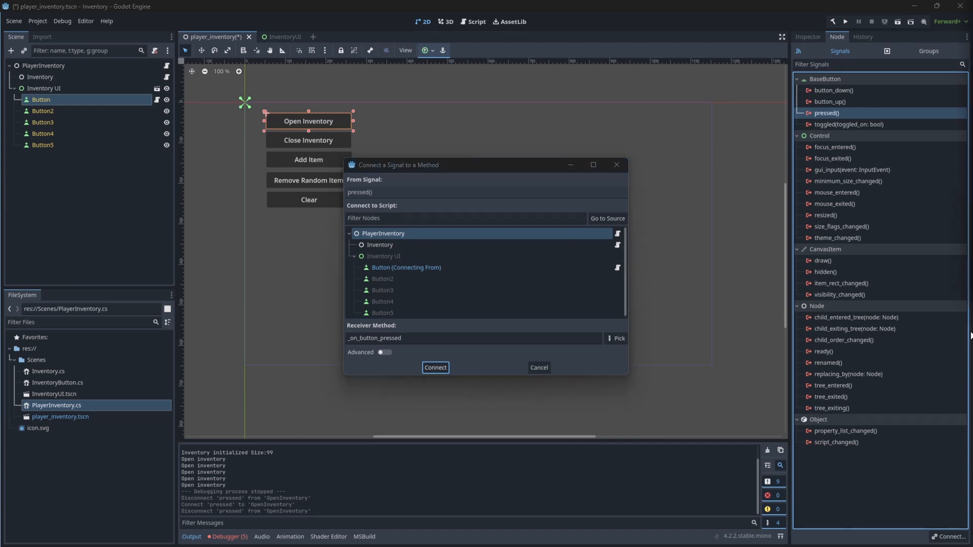
pyautogui.click(618, 338)
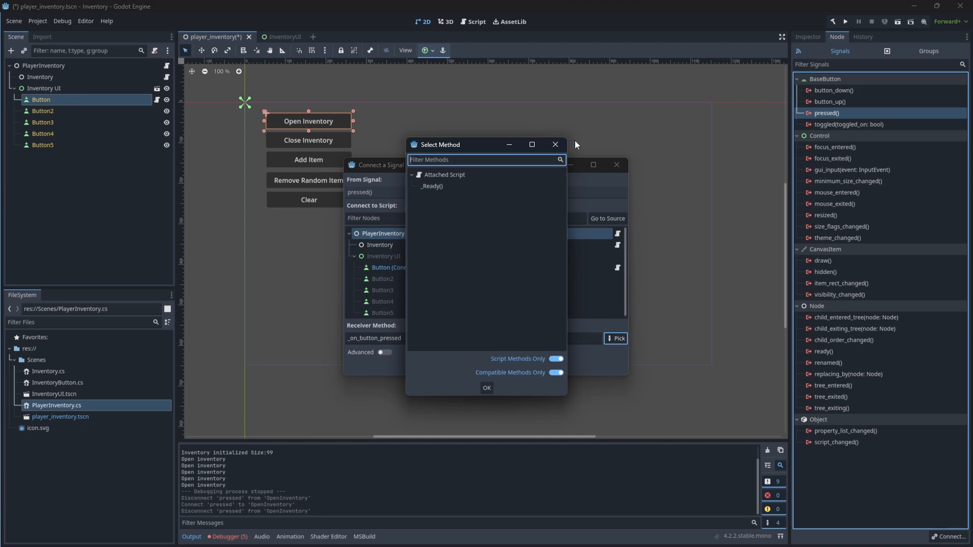
pyautogui.click(554, 144)
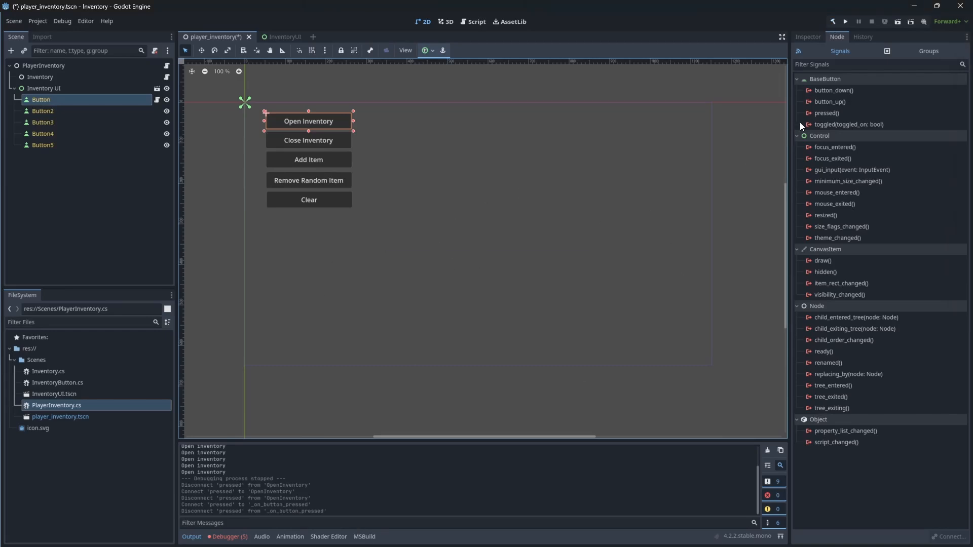
pyautogui.click(826, 113)
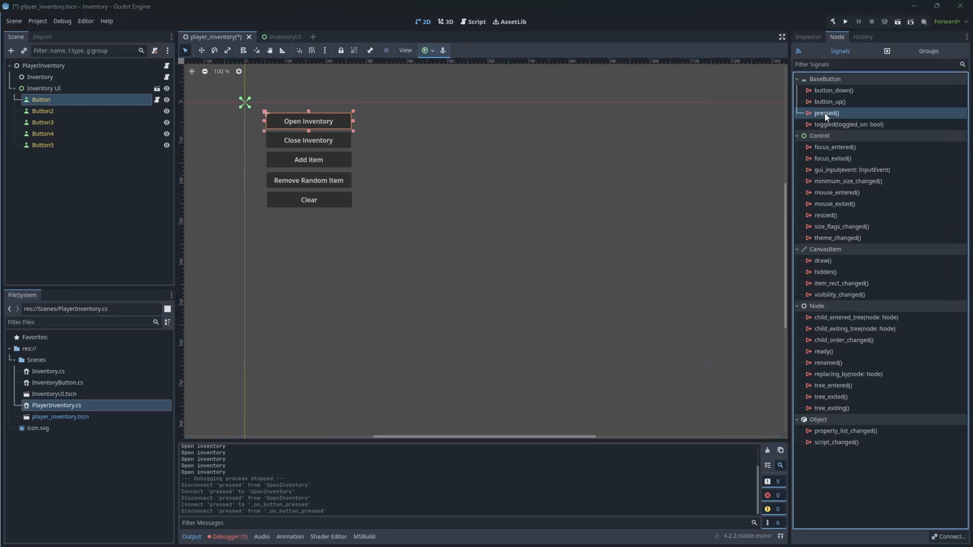
# - Connect the Open Inventory, Close Inventory and Add Item buttons' pressed signals to their matching methods
pyautogui.click(614, 337)
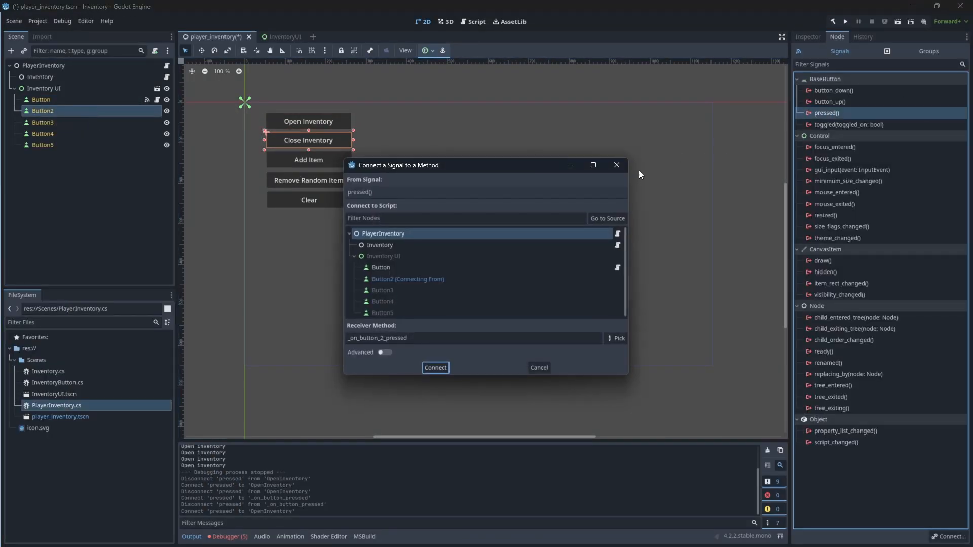
pyautogui.click(615, 338)
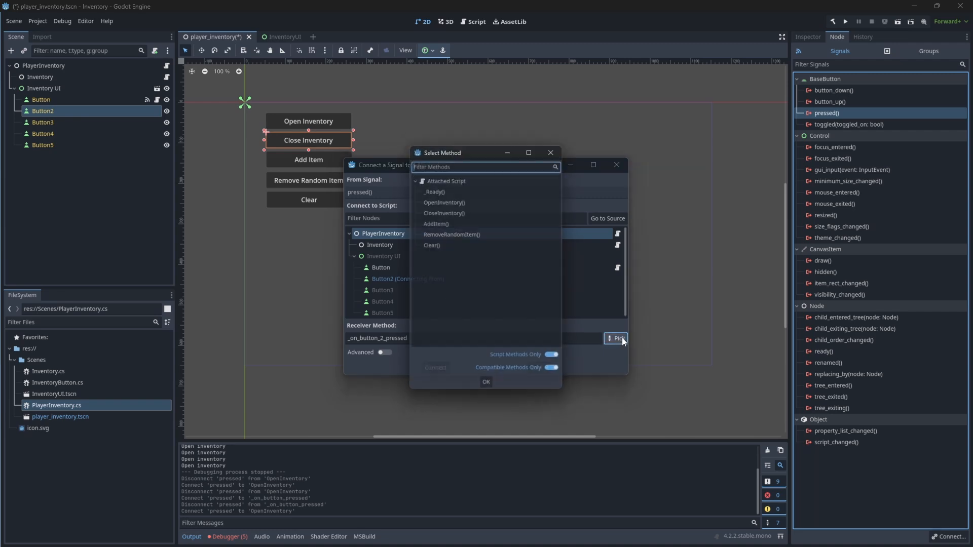
pyautogui.doubleClick(443, 213)
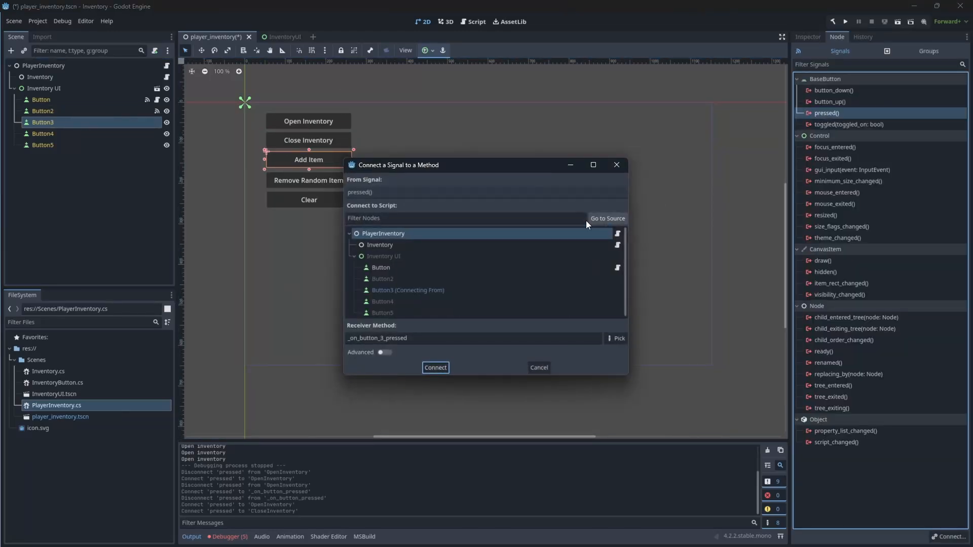
pyautogui.click(617, 337)
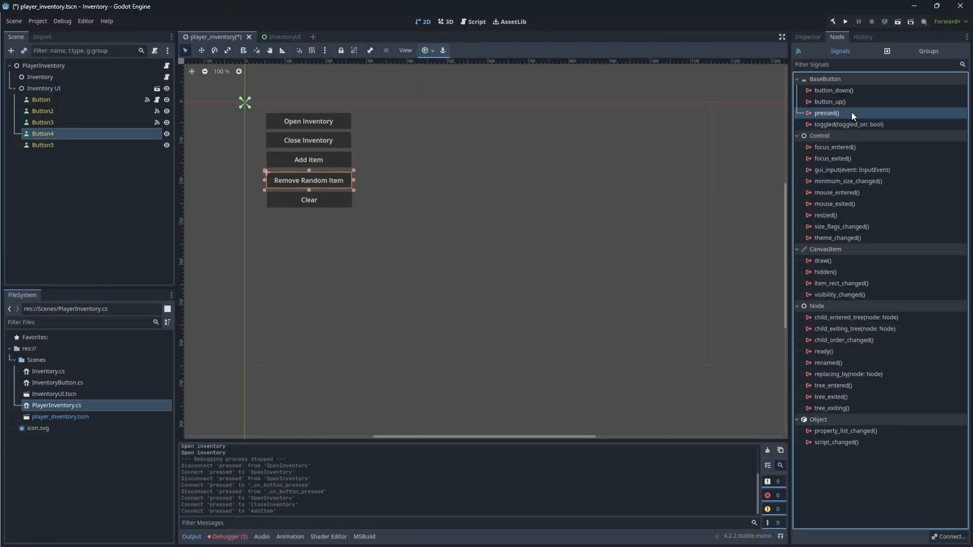
# - Connect Remove Random Item and Clear buttons' pressed signals to RemoveRandomItem and Clear, then verify
pyautogui.click(615, 338)
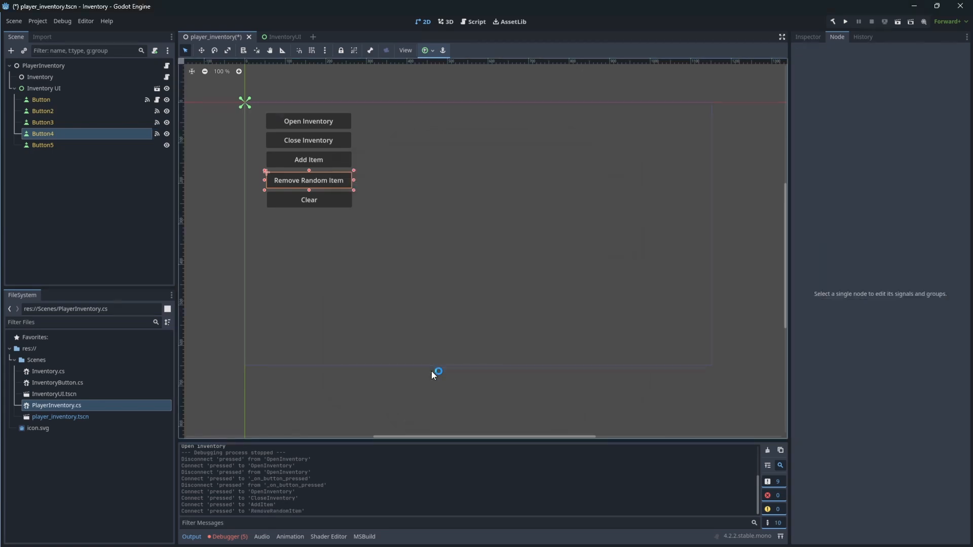
pyautogui.click(43, 144)
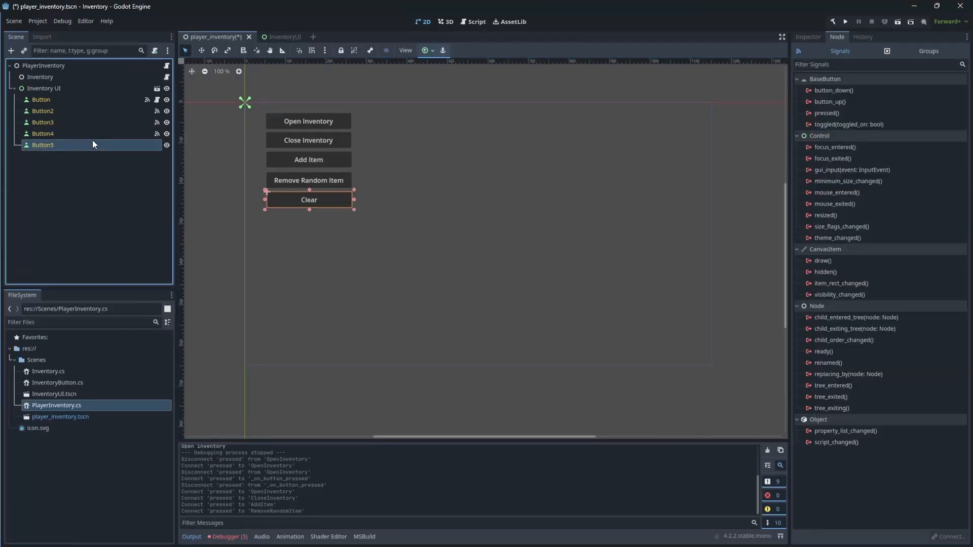
pyautogui.click(615, 338)
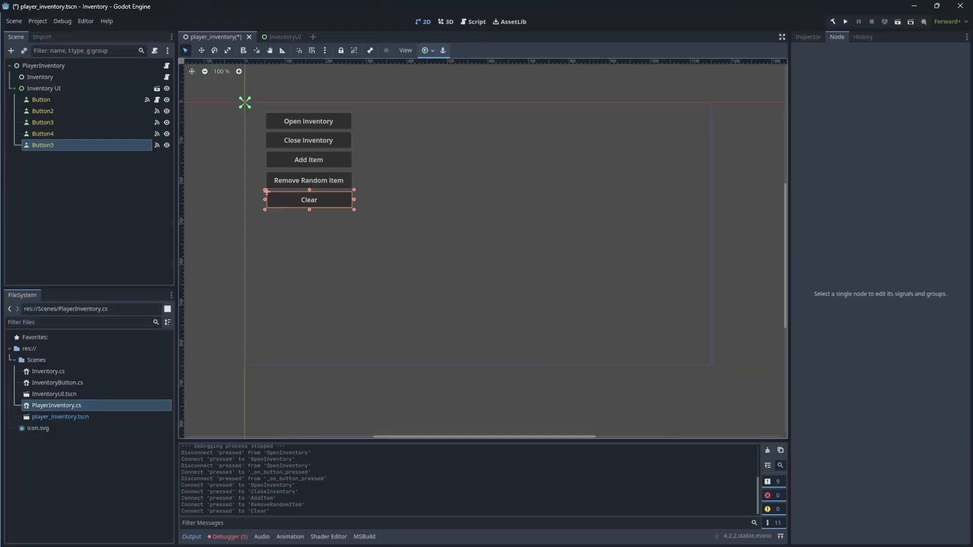
pyautogui.click(835, 36)
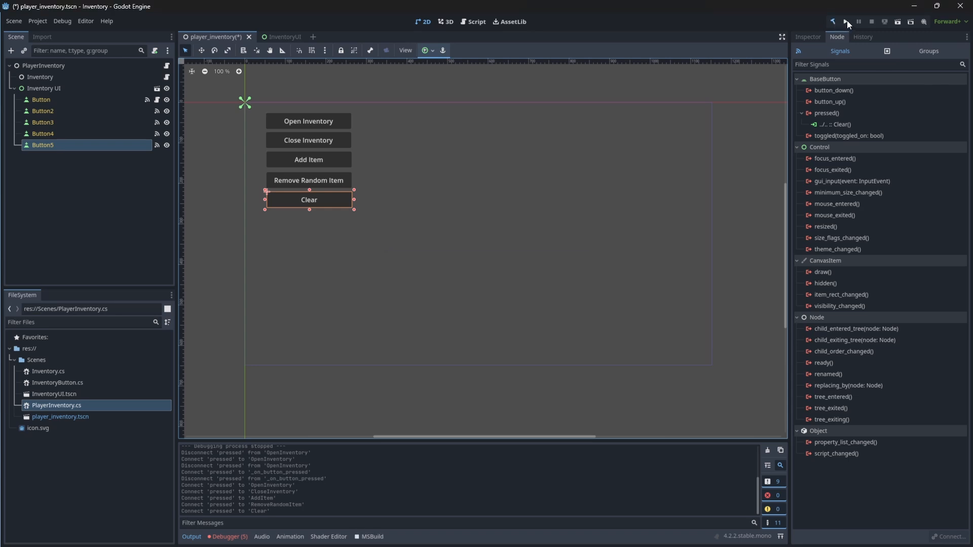
# - Run the game, press Open Inventory, Clear and the other buttons, then close the game window
pyautogui.click(846, 21)
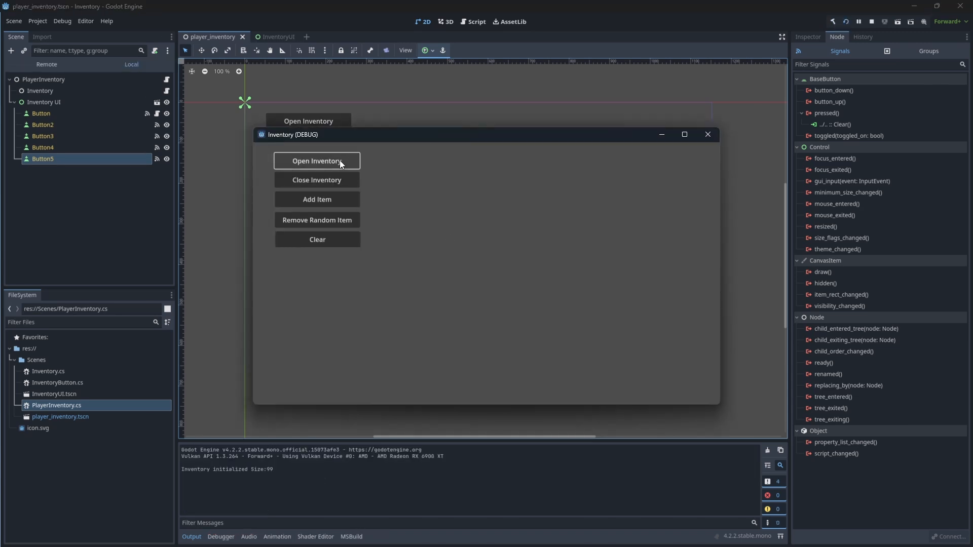
pyautogui.click(317, 199)
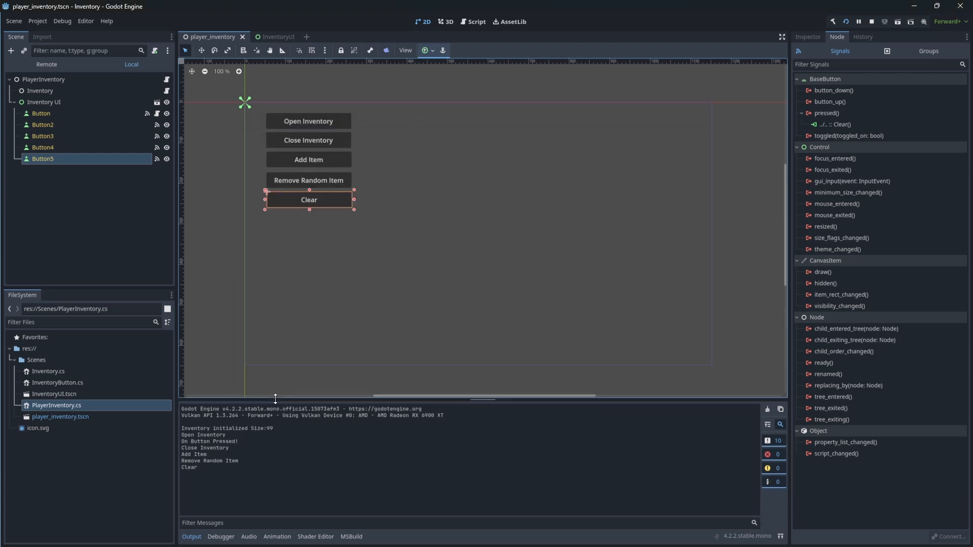
pyautogui.click(858, 21)
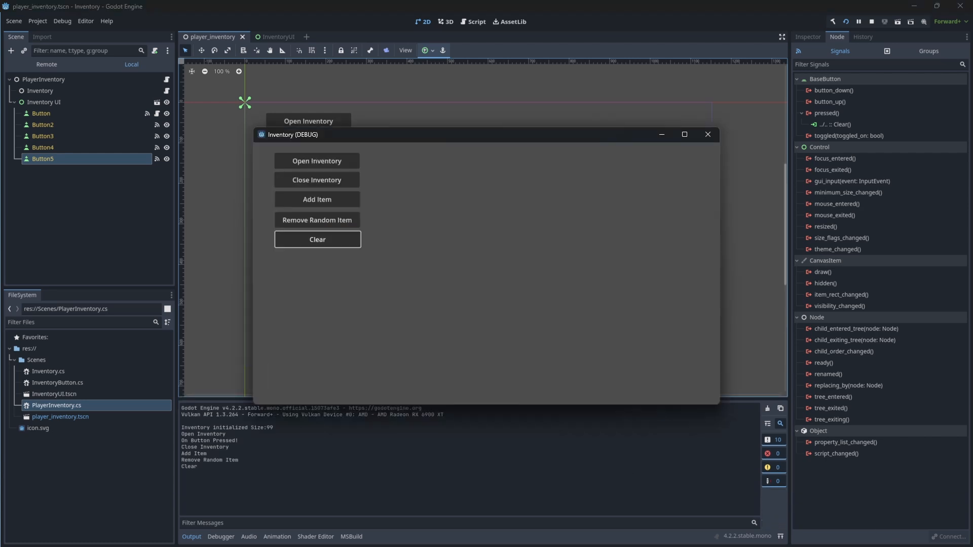
pyautogui.click(318, 239)
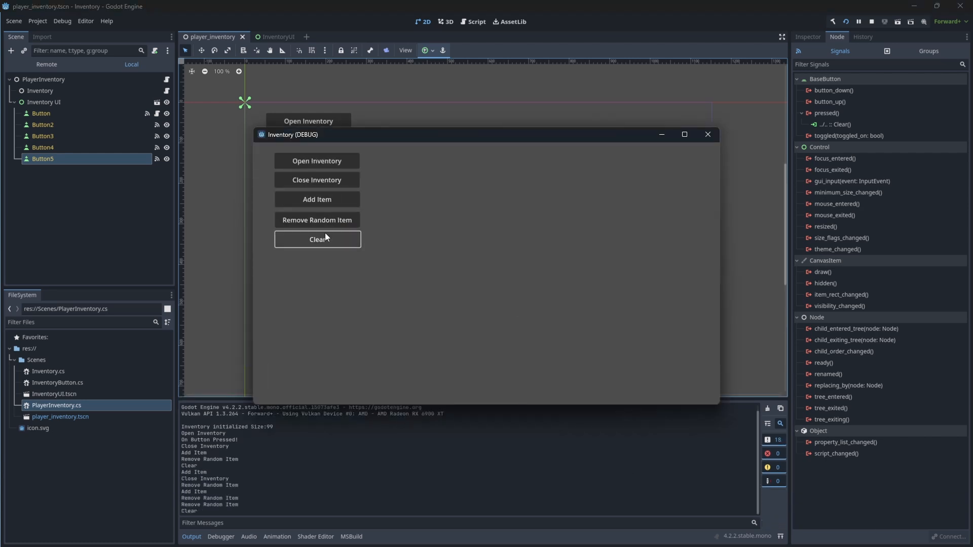
pyautogui.click(317, 238)
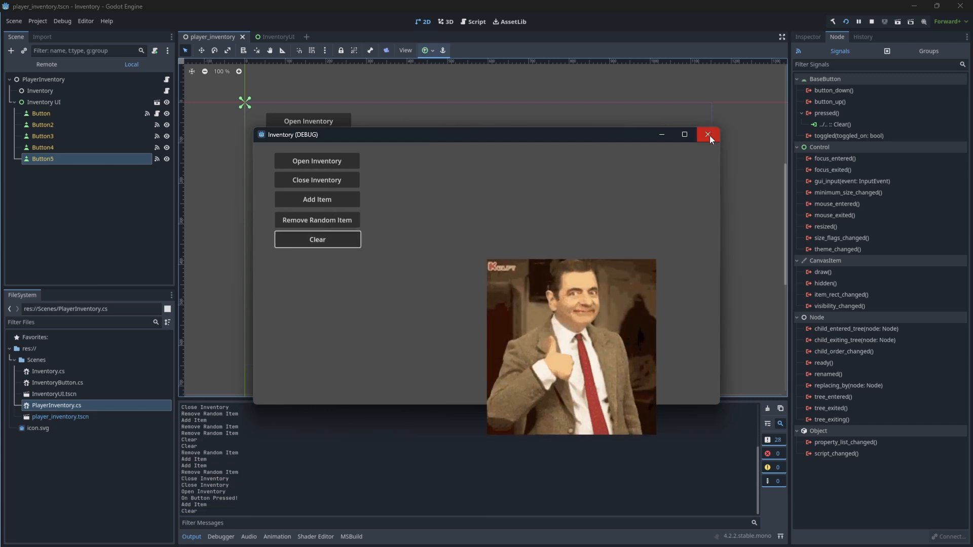
pyautogui.click(708, 135)
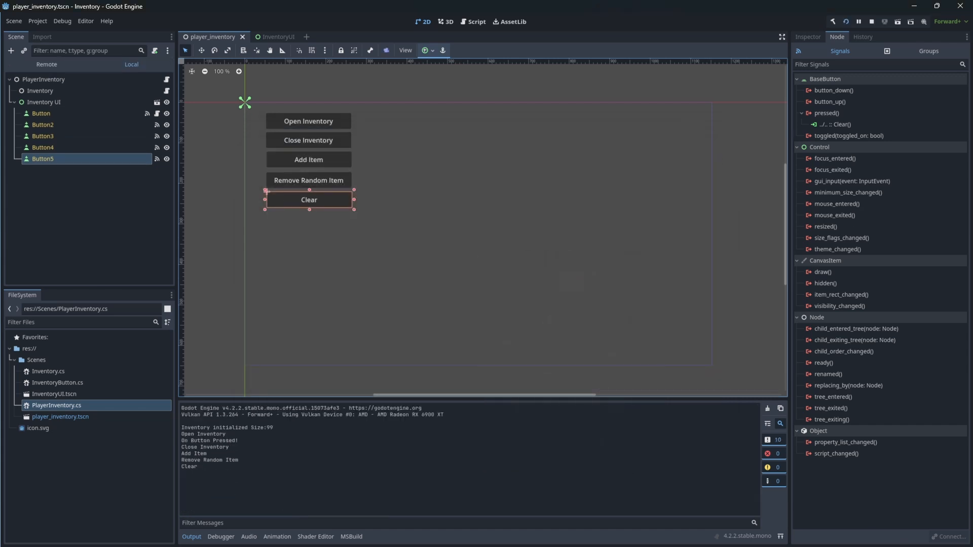